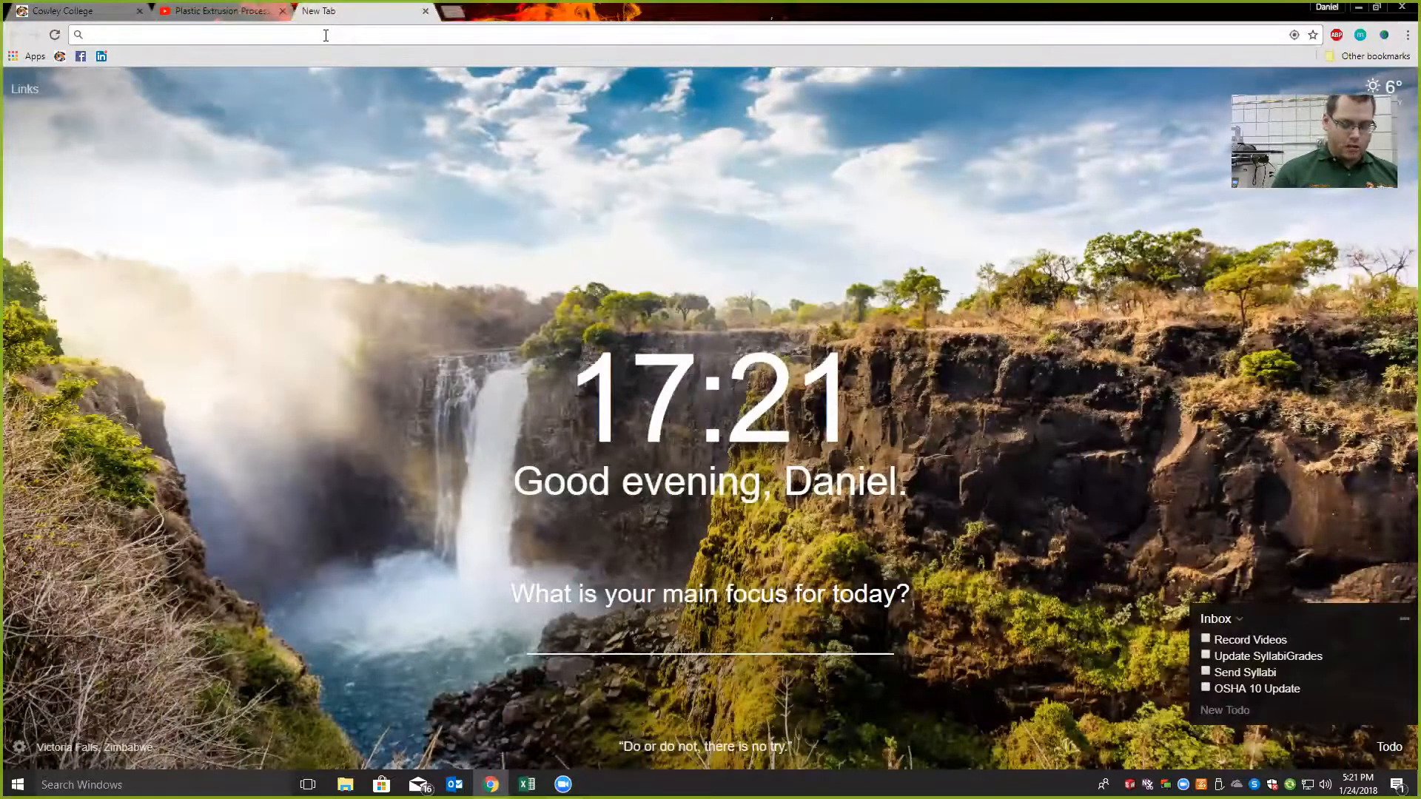
- Search Google for 'mechatronics circle' and go to its image results
type("mechatronics")
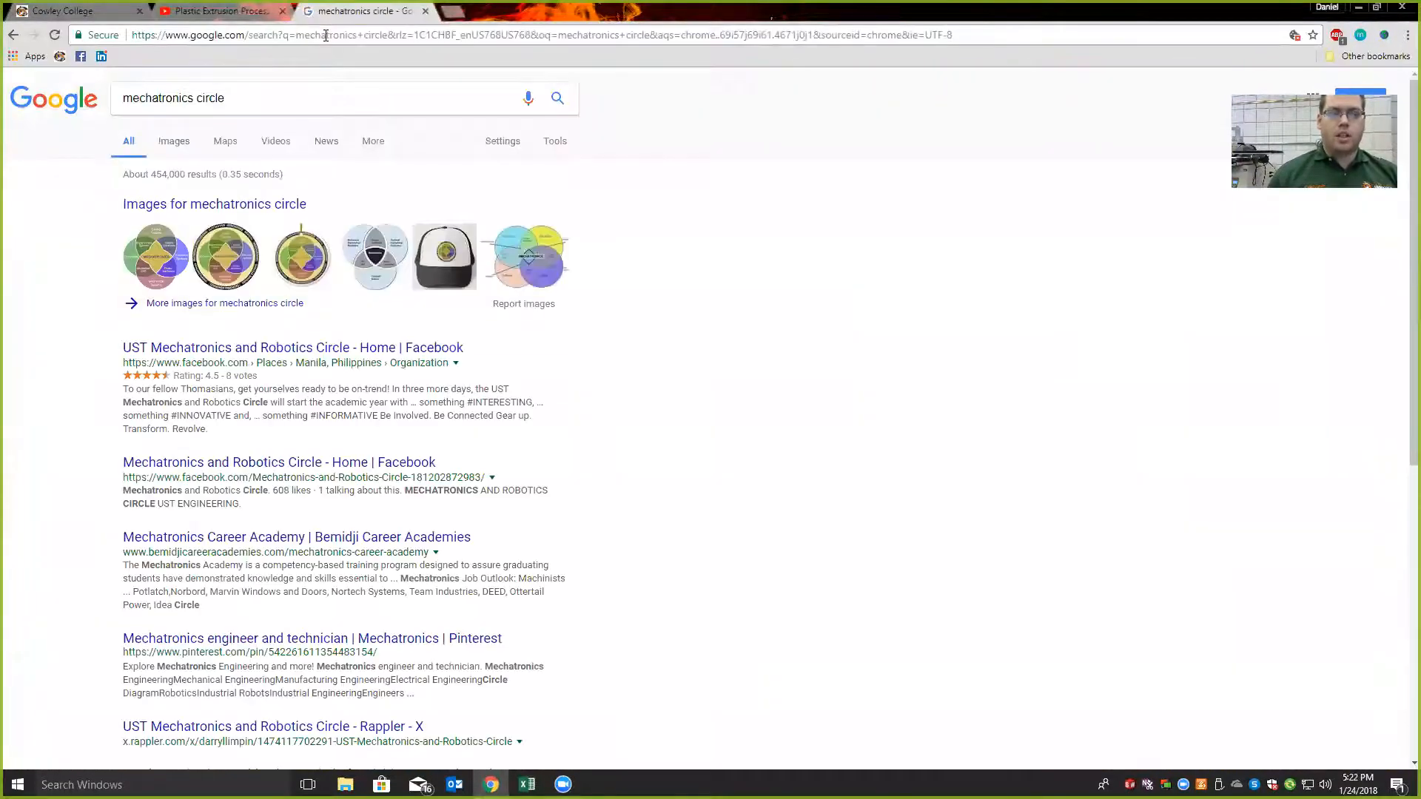
left_click(214, 204)
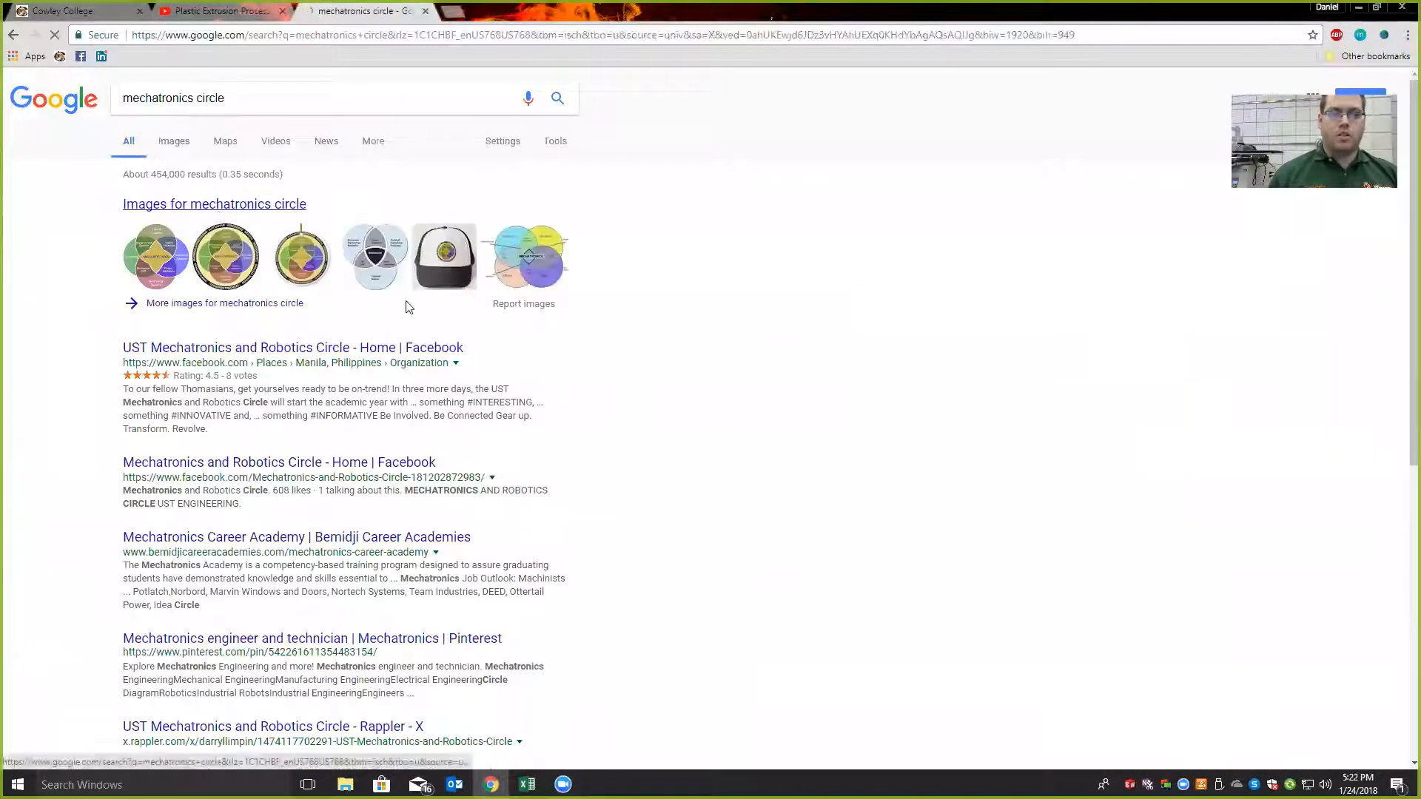
- Preview mechatronics circle diagrams, enlarging the ceramic ornament image
left_click(173, 141)
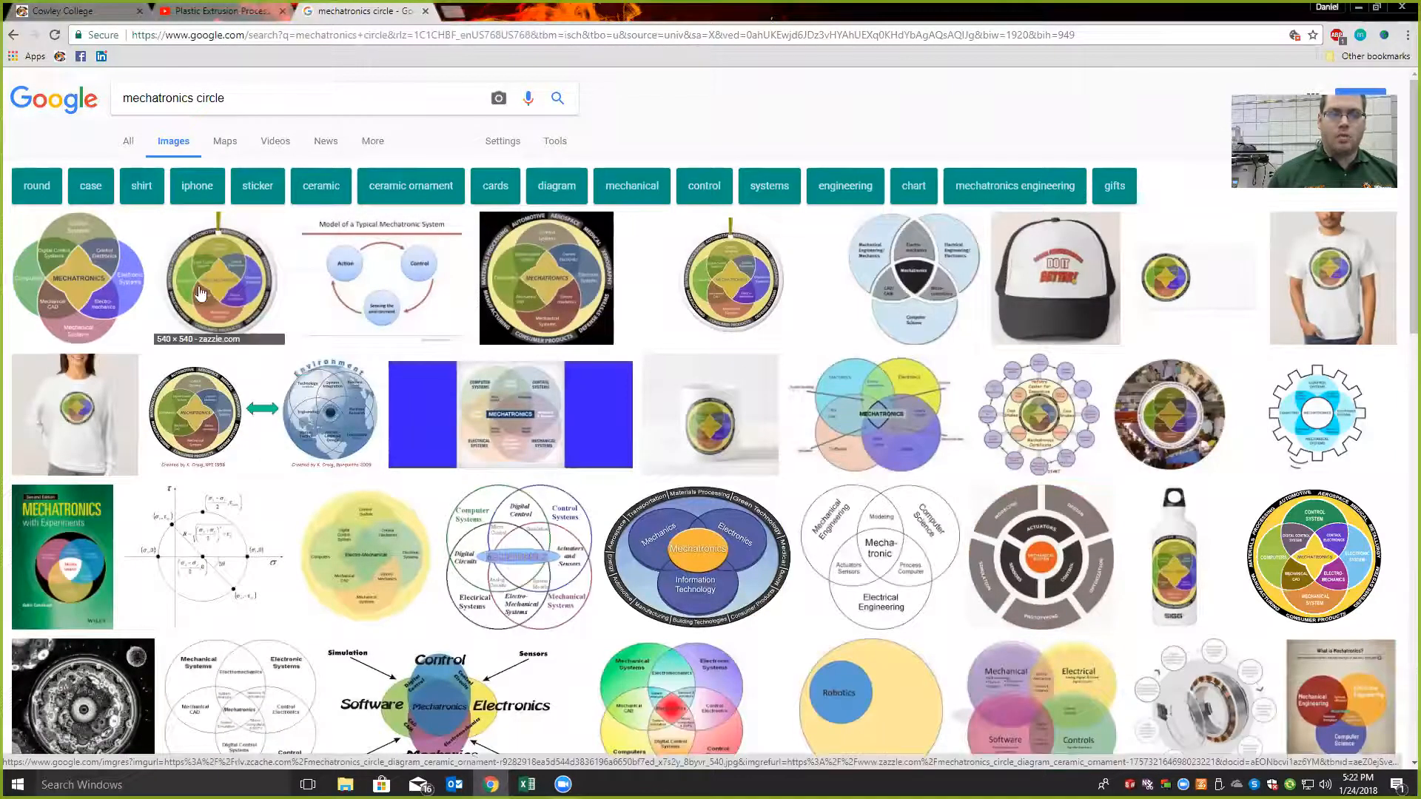
mouse_move(642, 274)
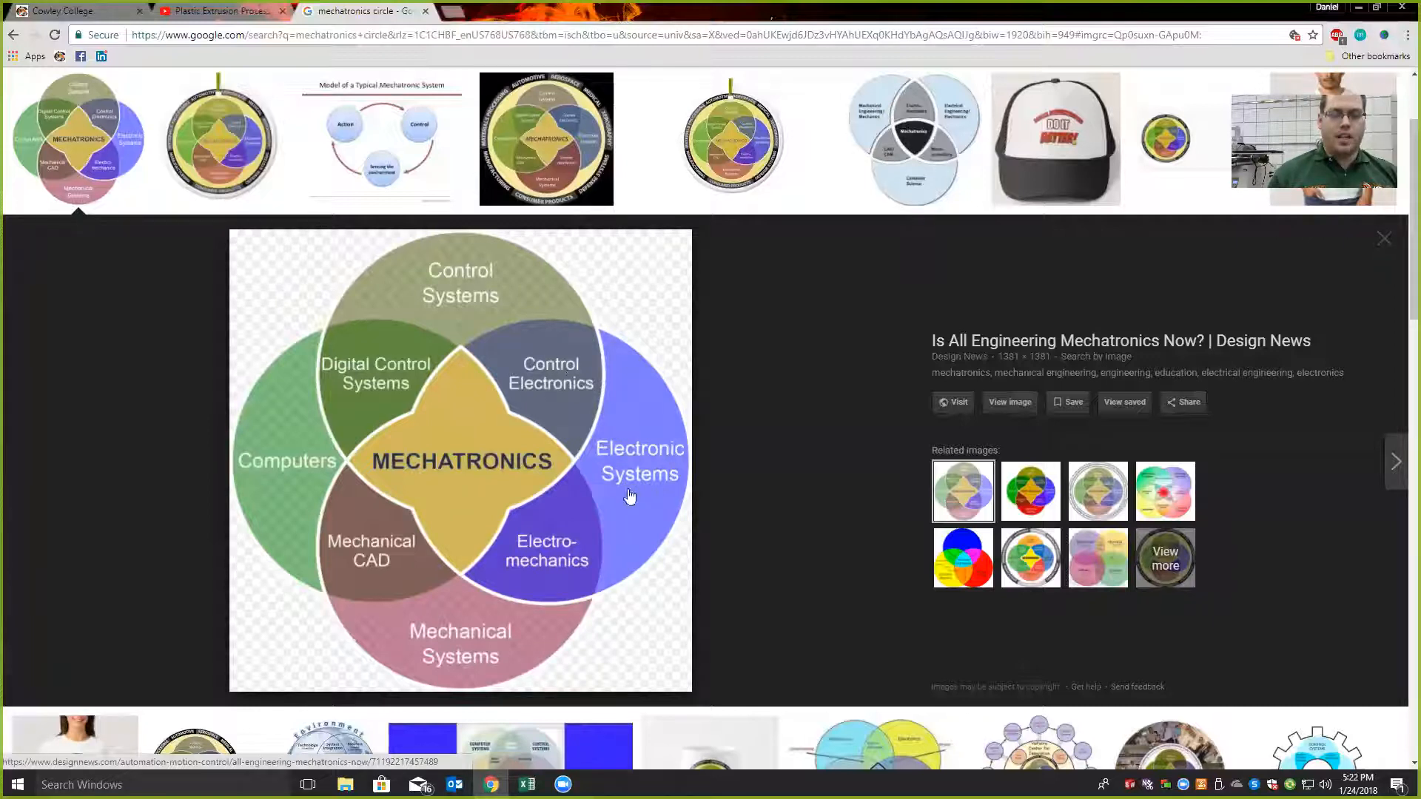
left_click(220, 138)
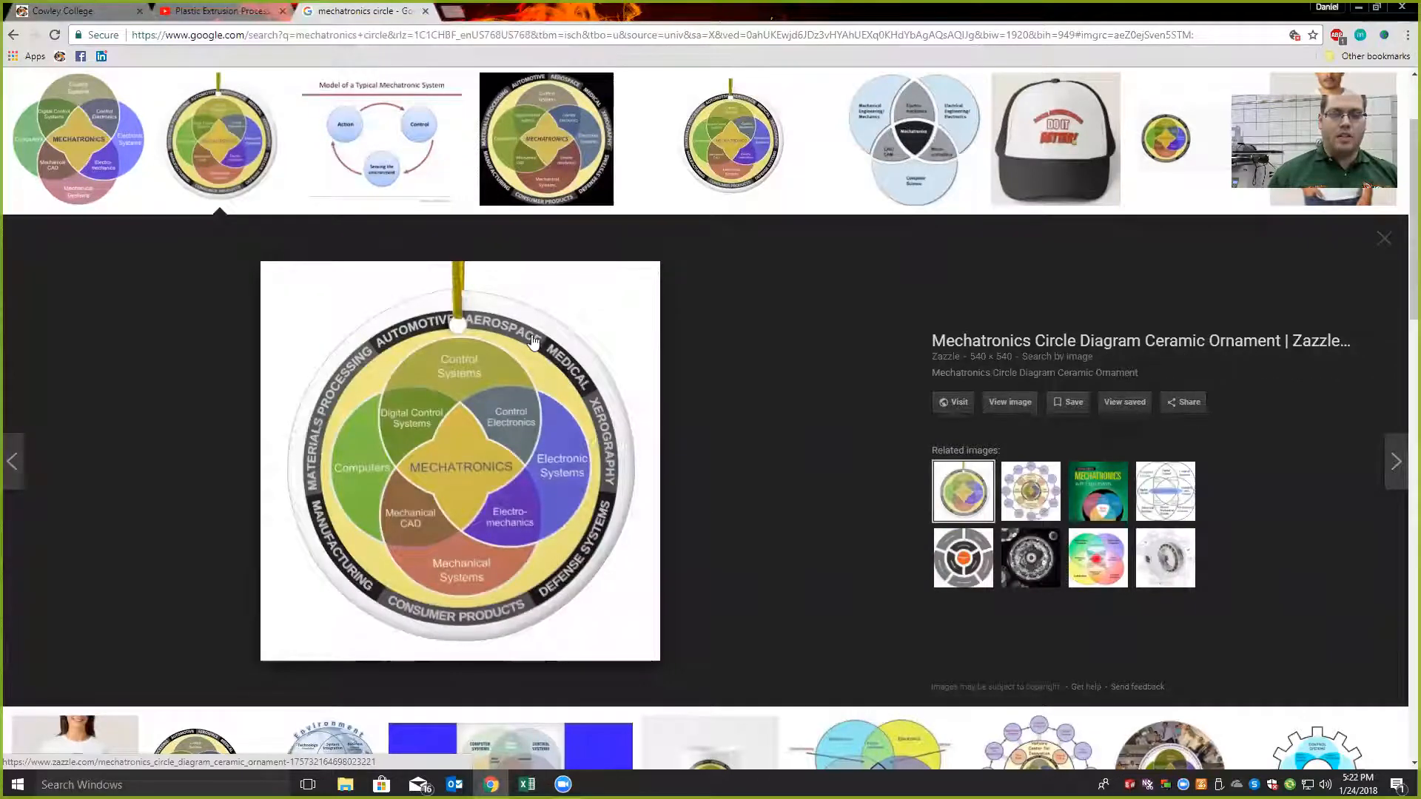
mouse_move(567, 580)
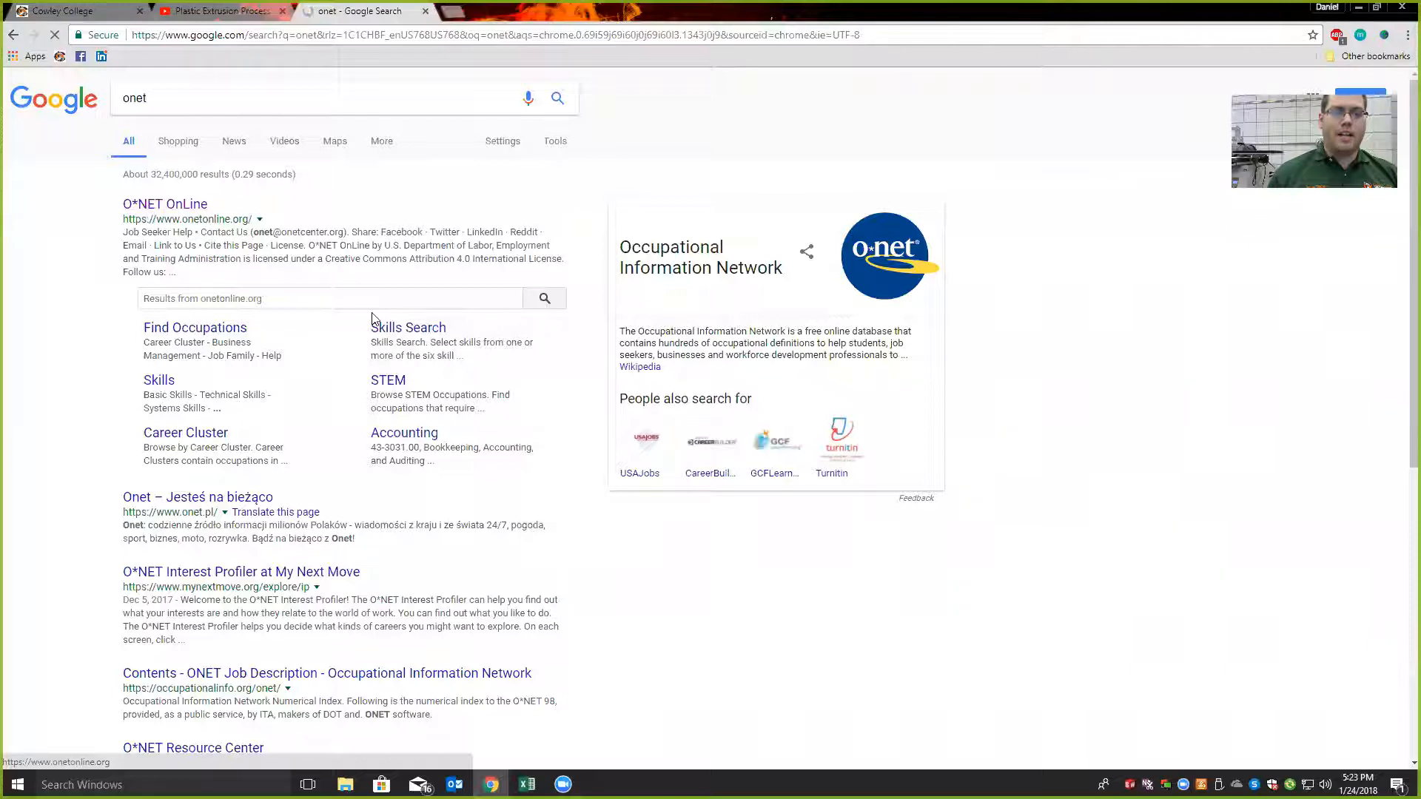
- On O*NET OnLine, run an Occupation Quick Search for 'mechanical CAD'
left_click(165, 202)
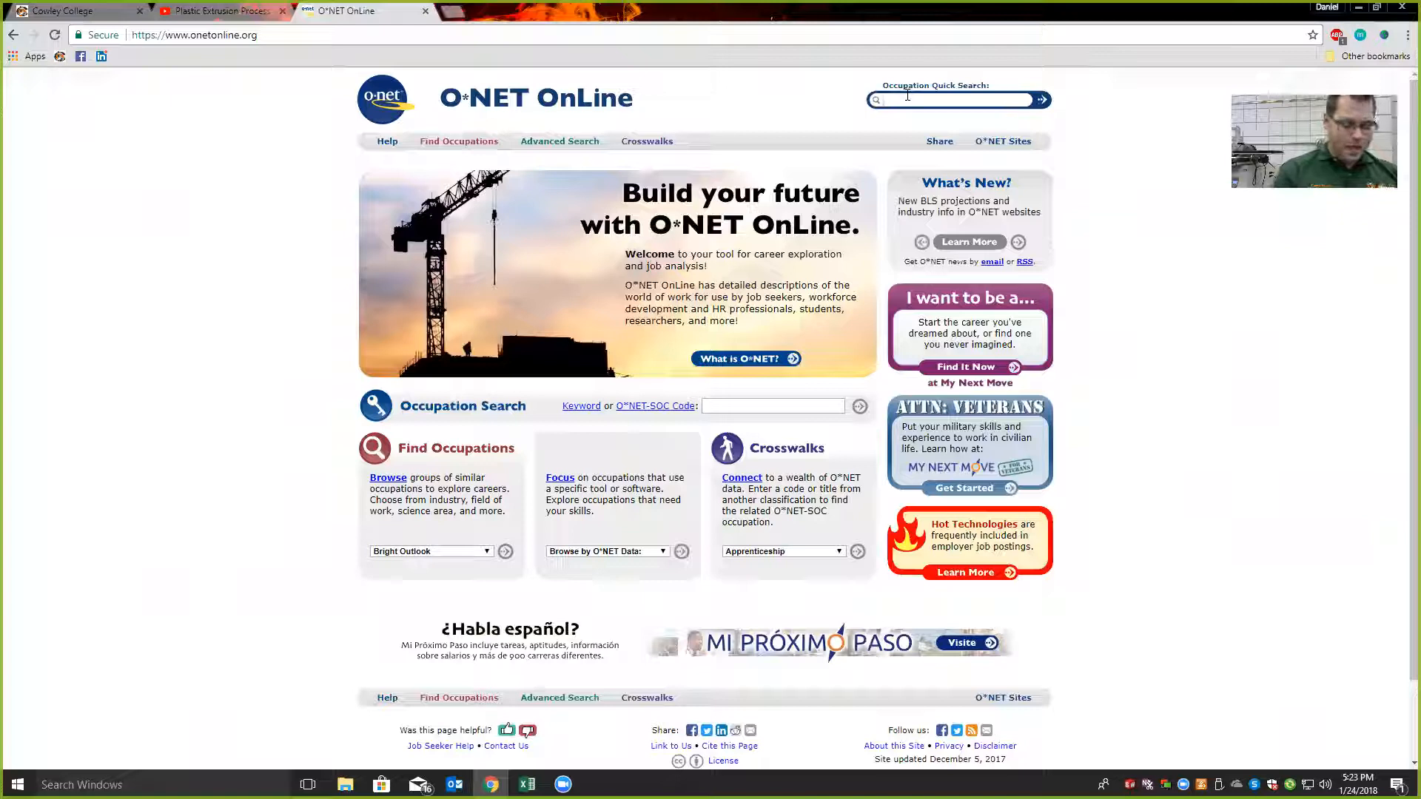
type("mechanical")
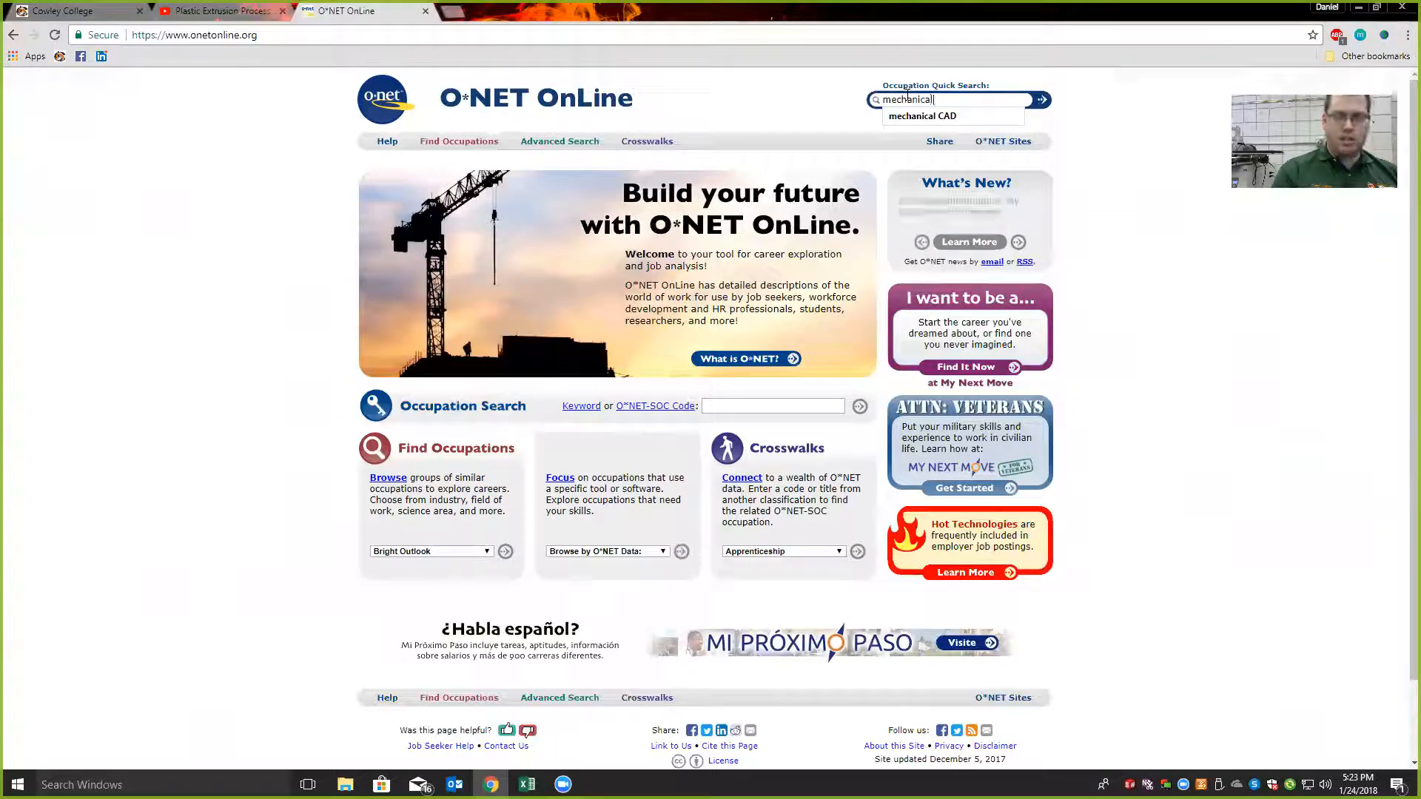
left_click(923, 115)
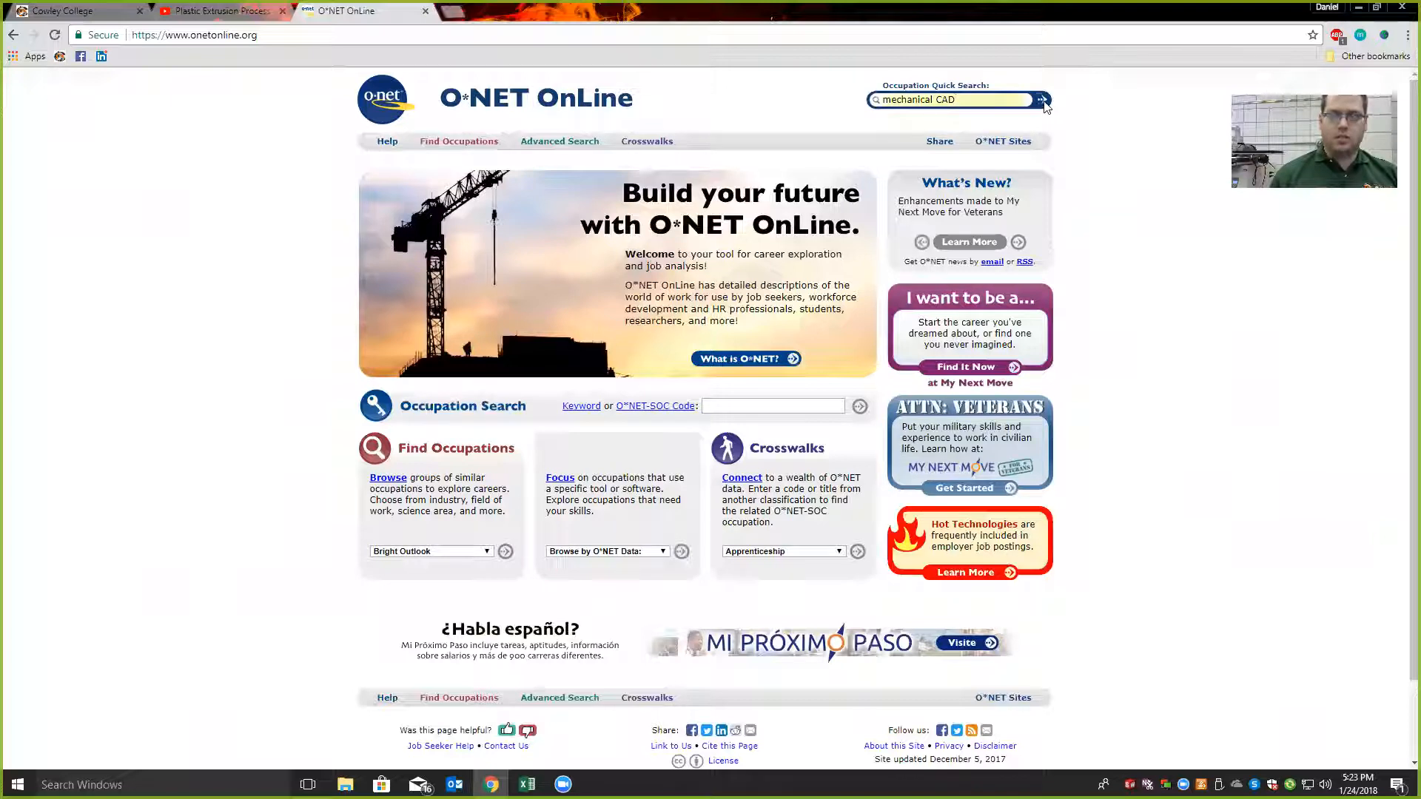
left_click(1042, 100)
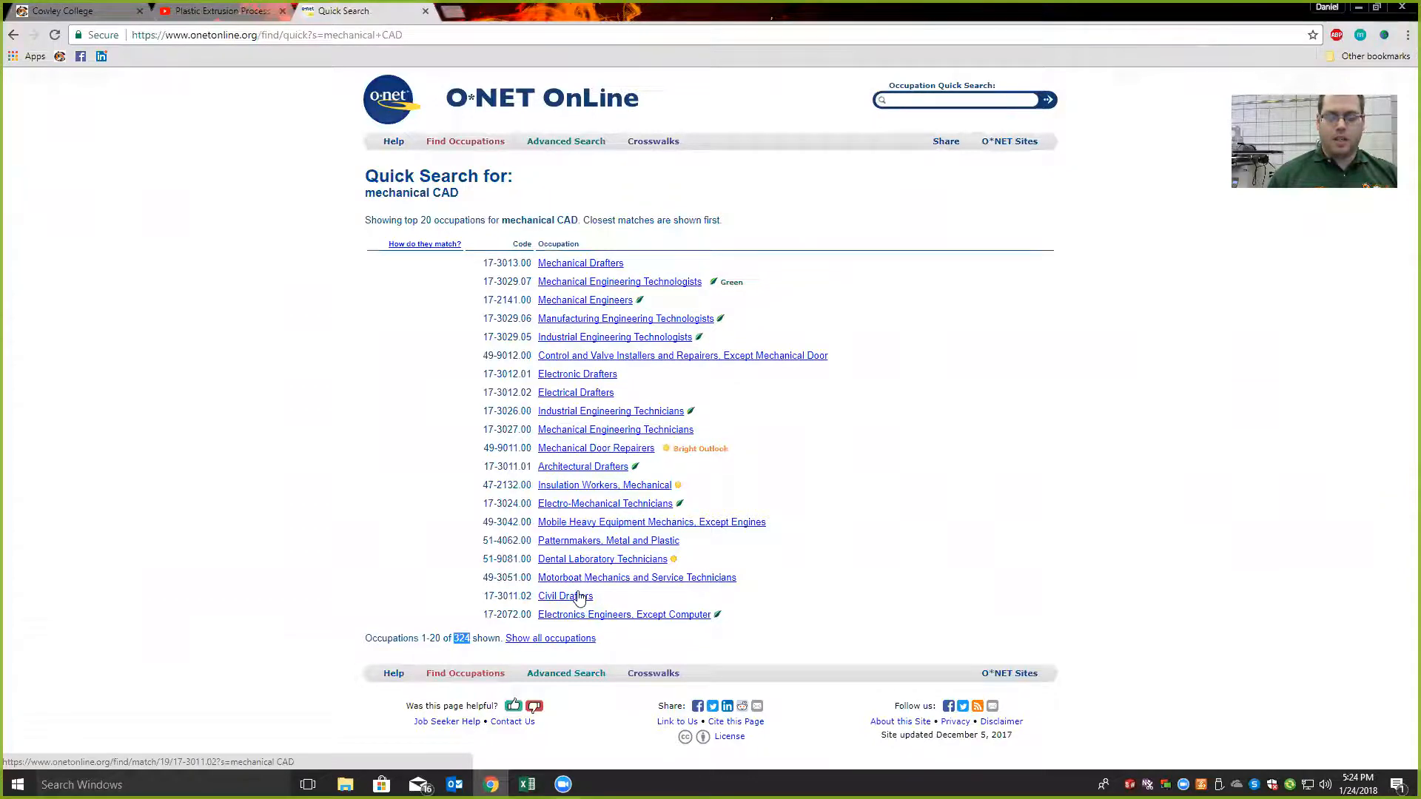
- Open the Civil Drafters summary report and highlight the CAD software skill
left_click(565, 595)
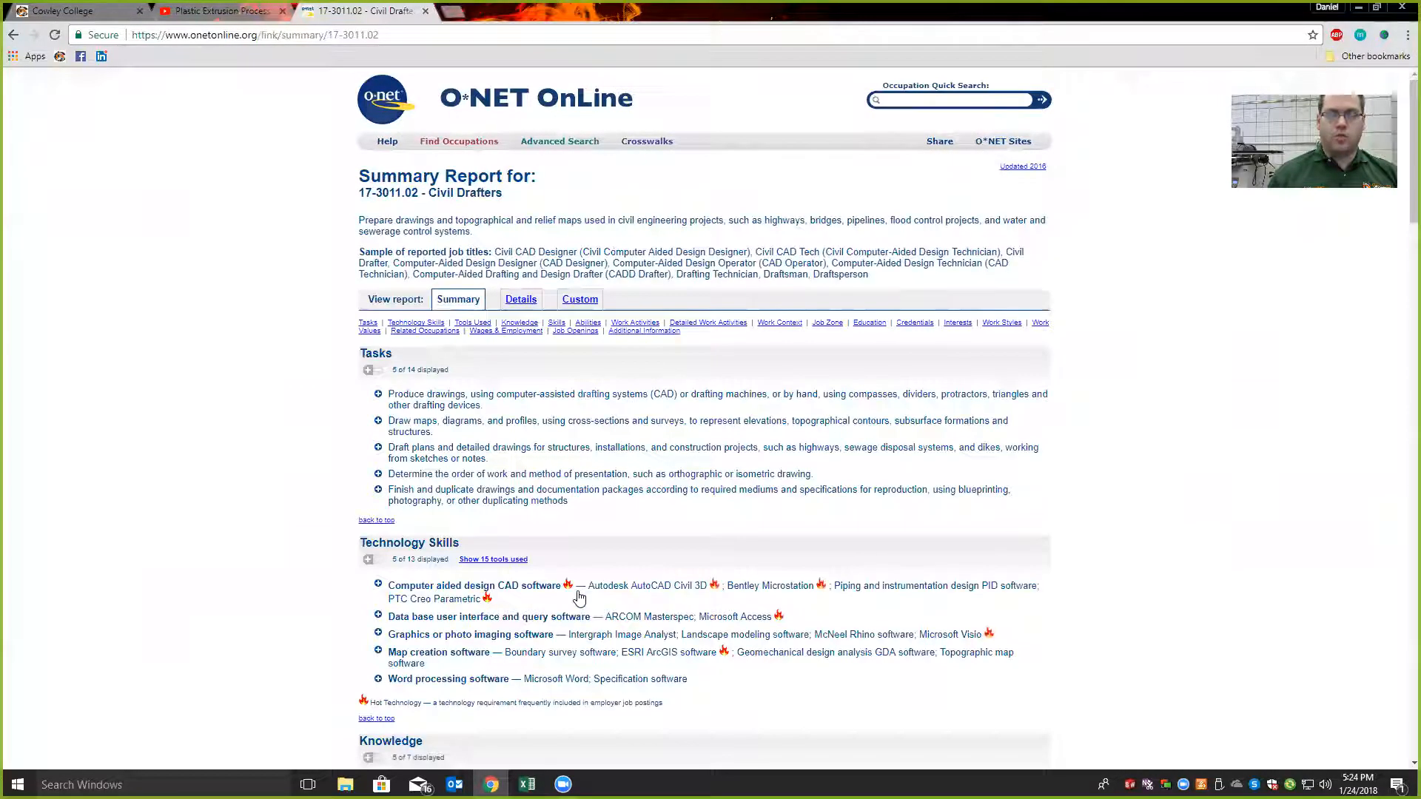
mouse_move(564, 467)
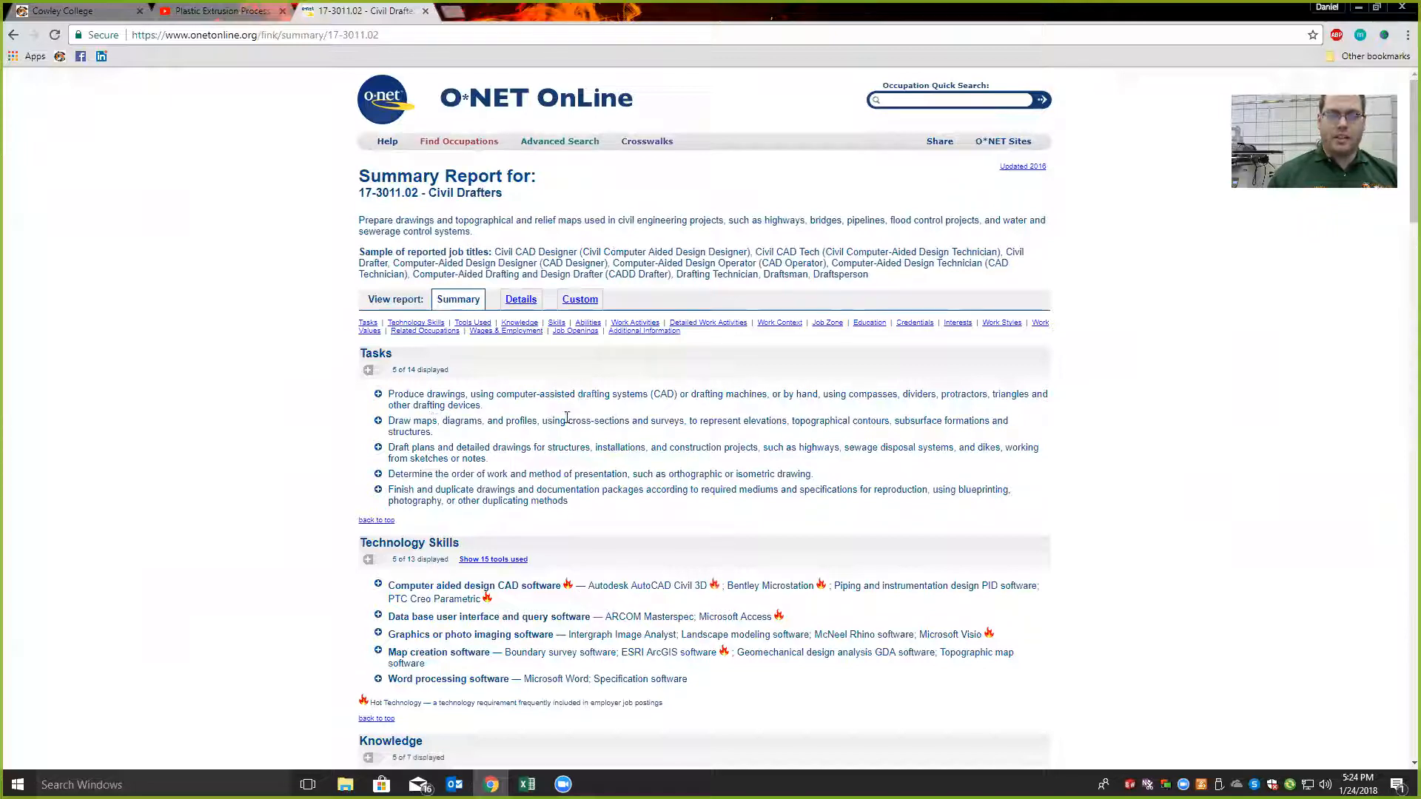
scroll("down", 3)
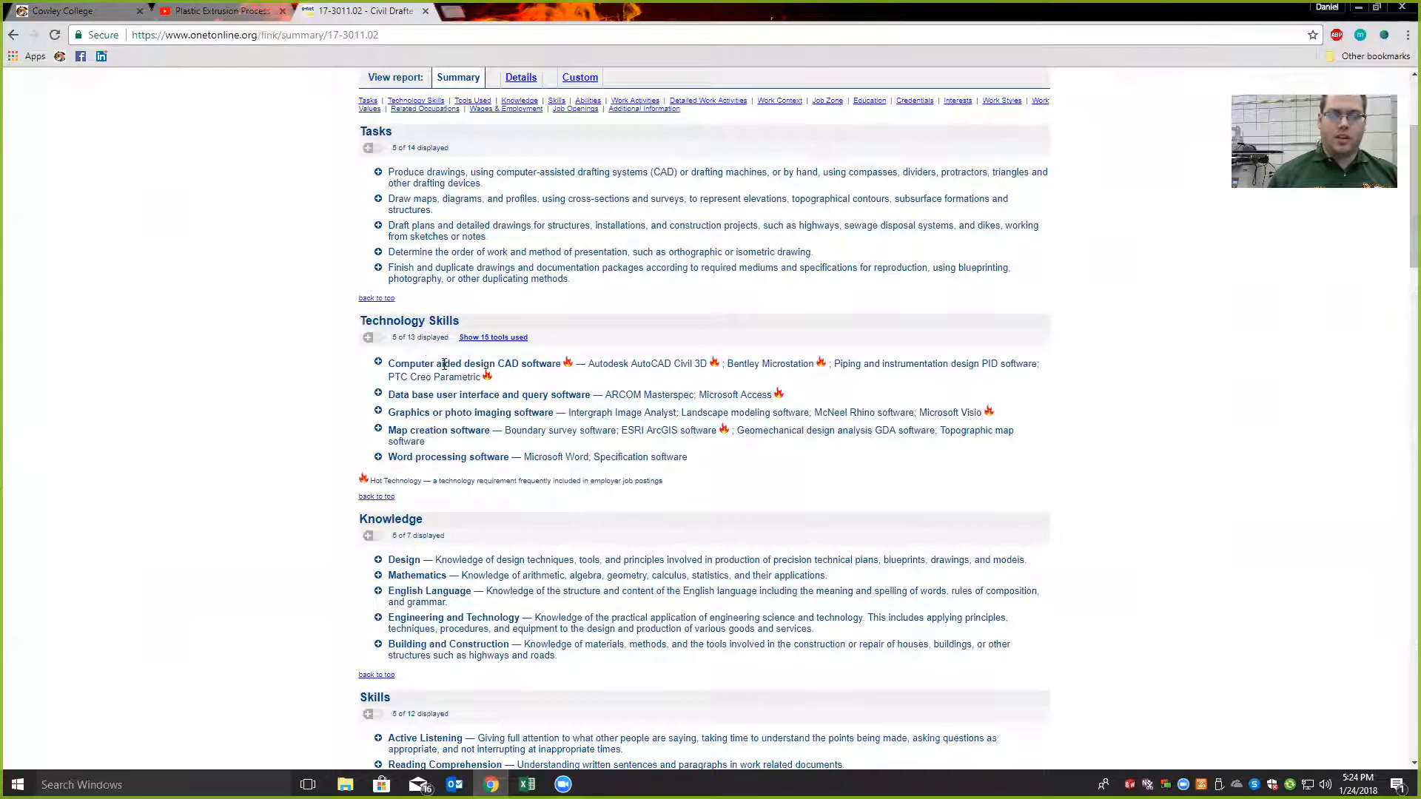
left_click_drag(423, 363, 512, 364)
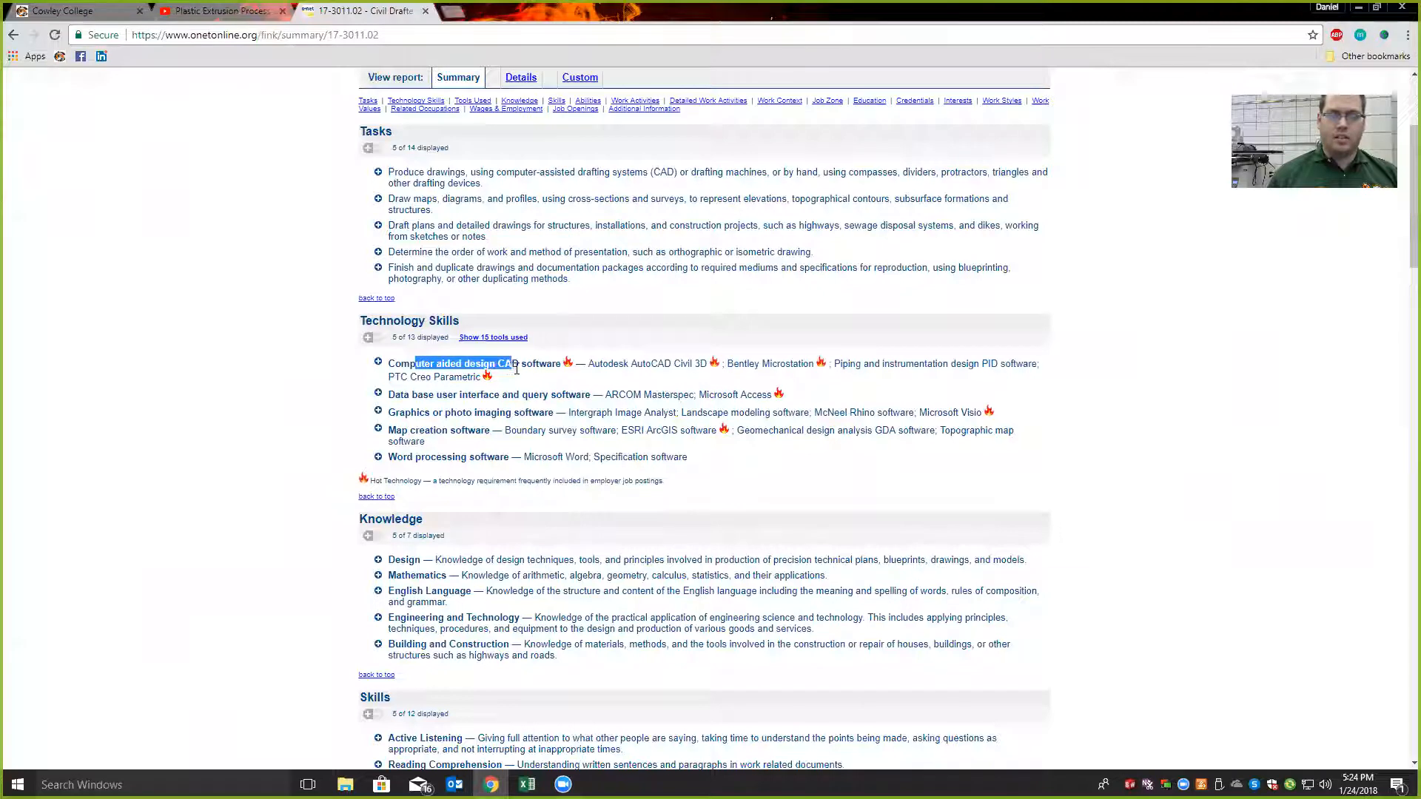
scroll("down", 3)
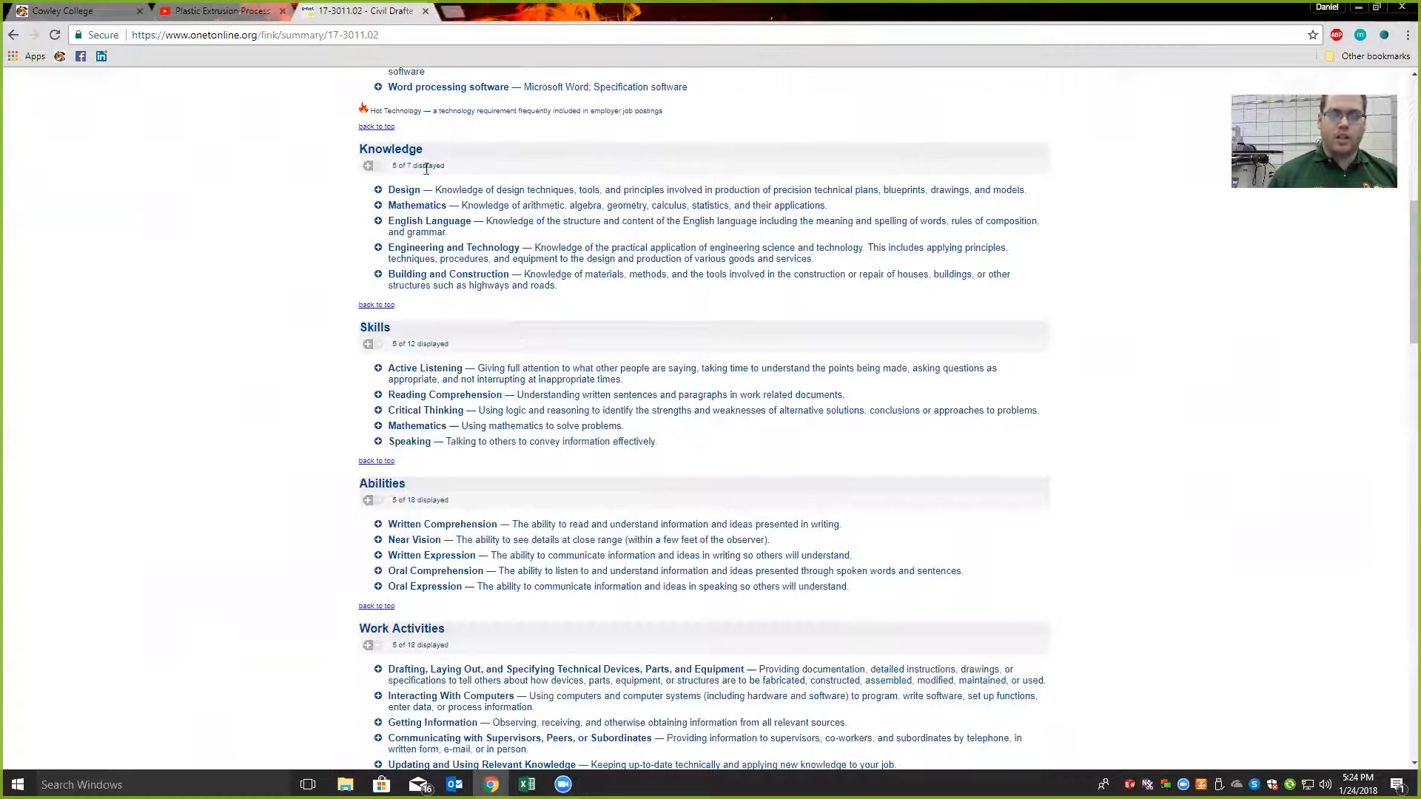
scroll("down", 3)
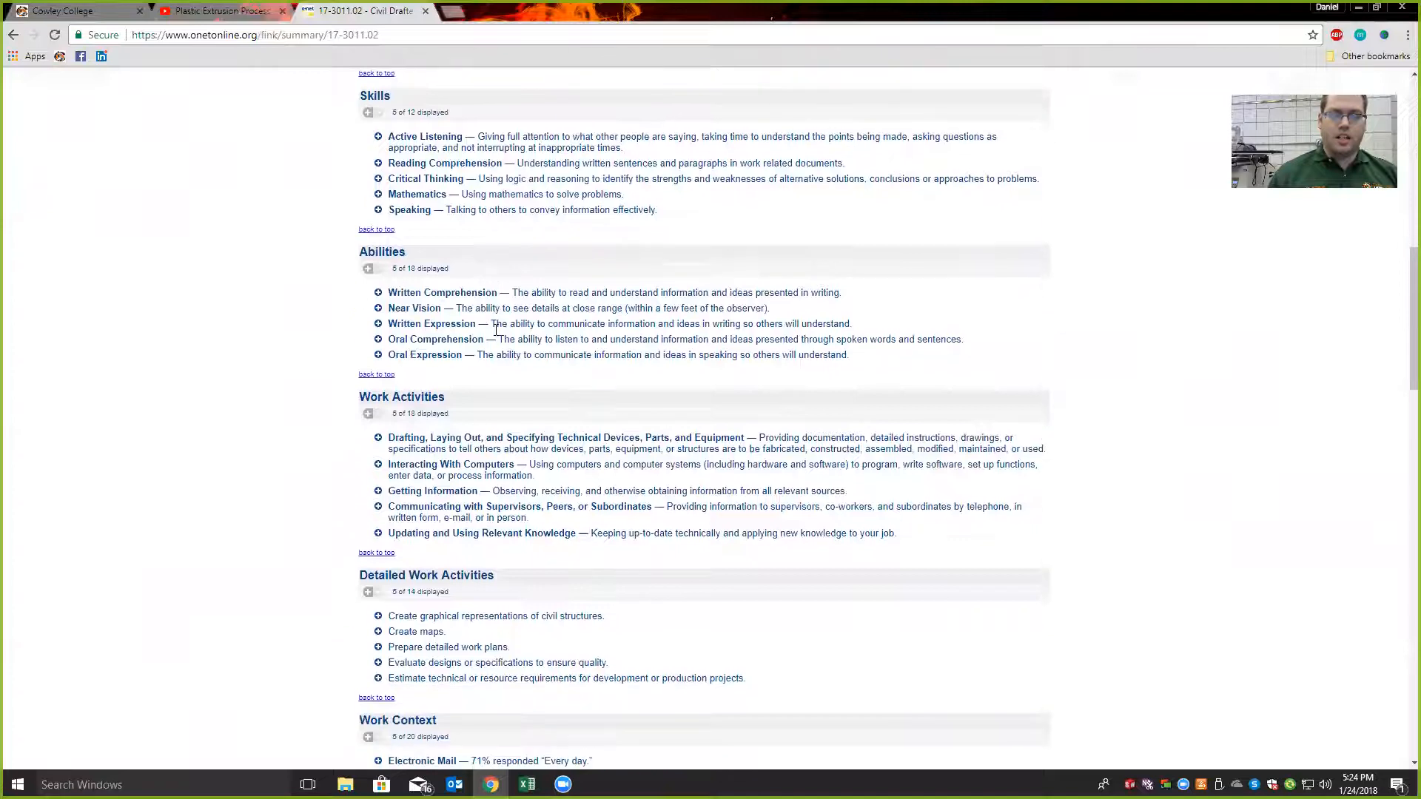
- Scroll the report down to the Wages & Employment Trends section
scroll("down", 3)
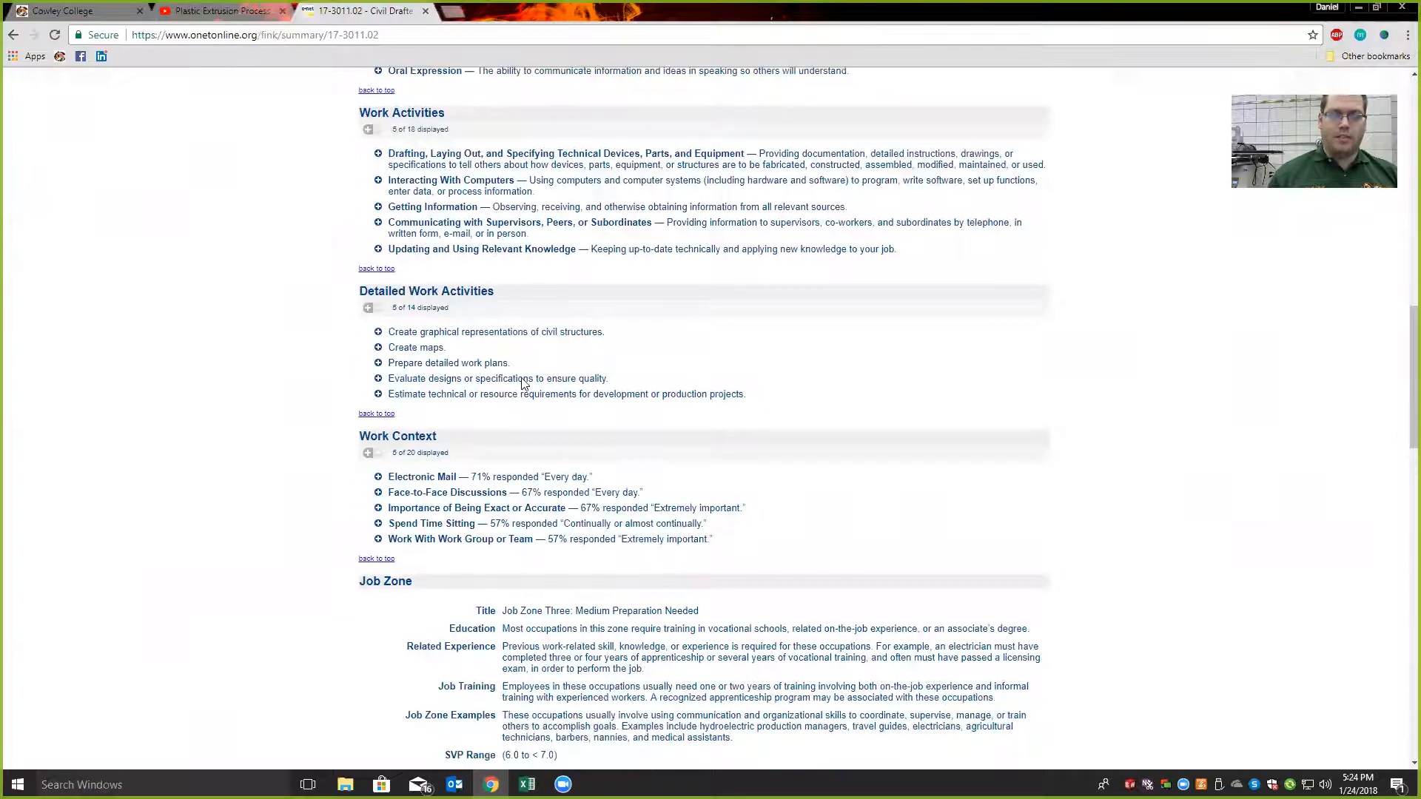
scroll("down", 3)
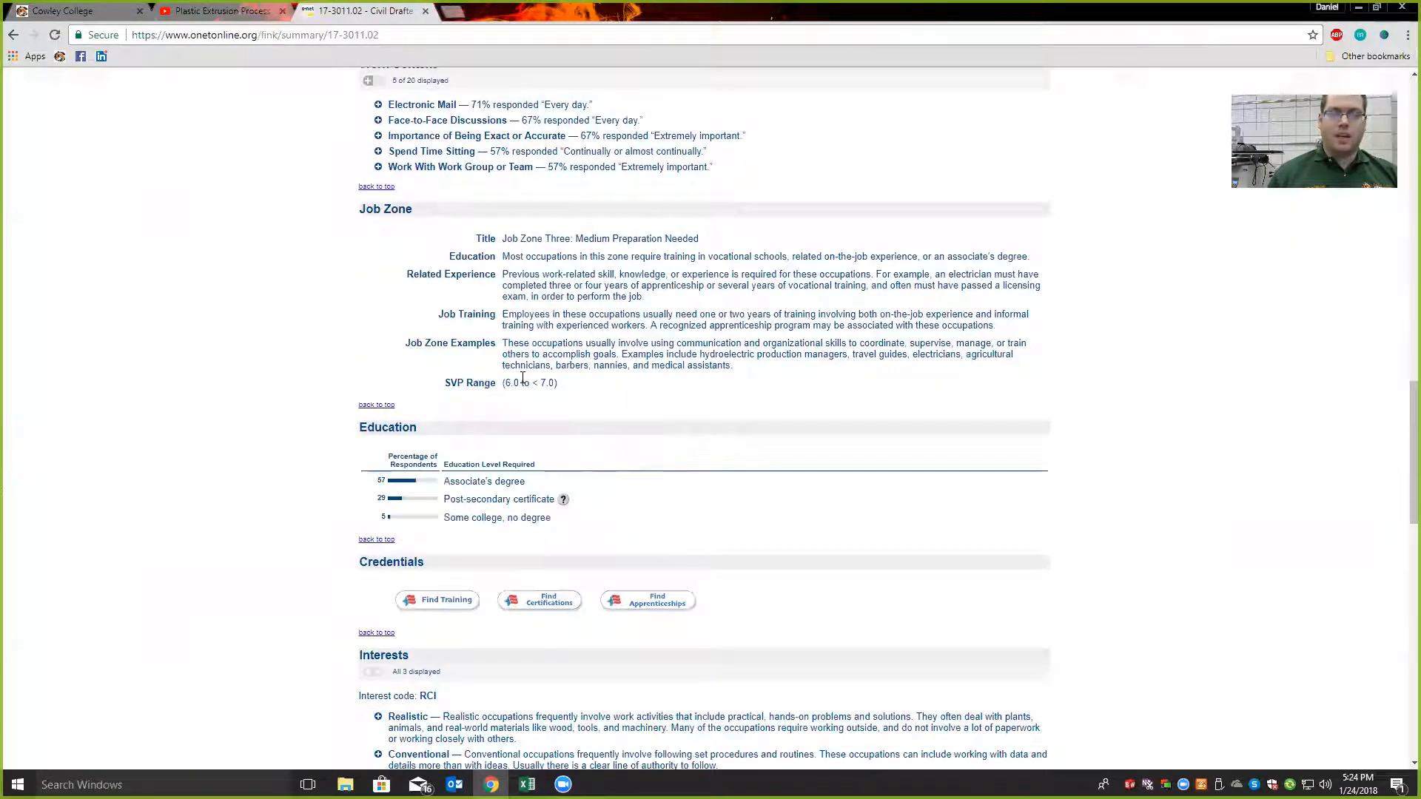
scroll("down", 3)
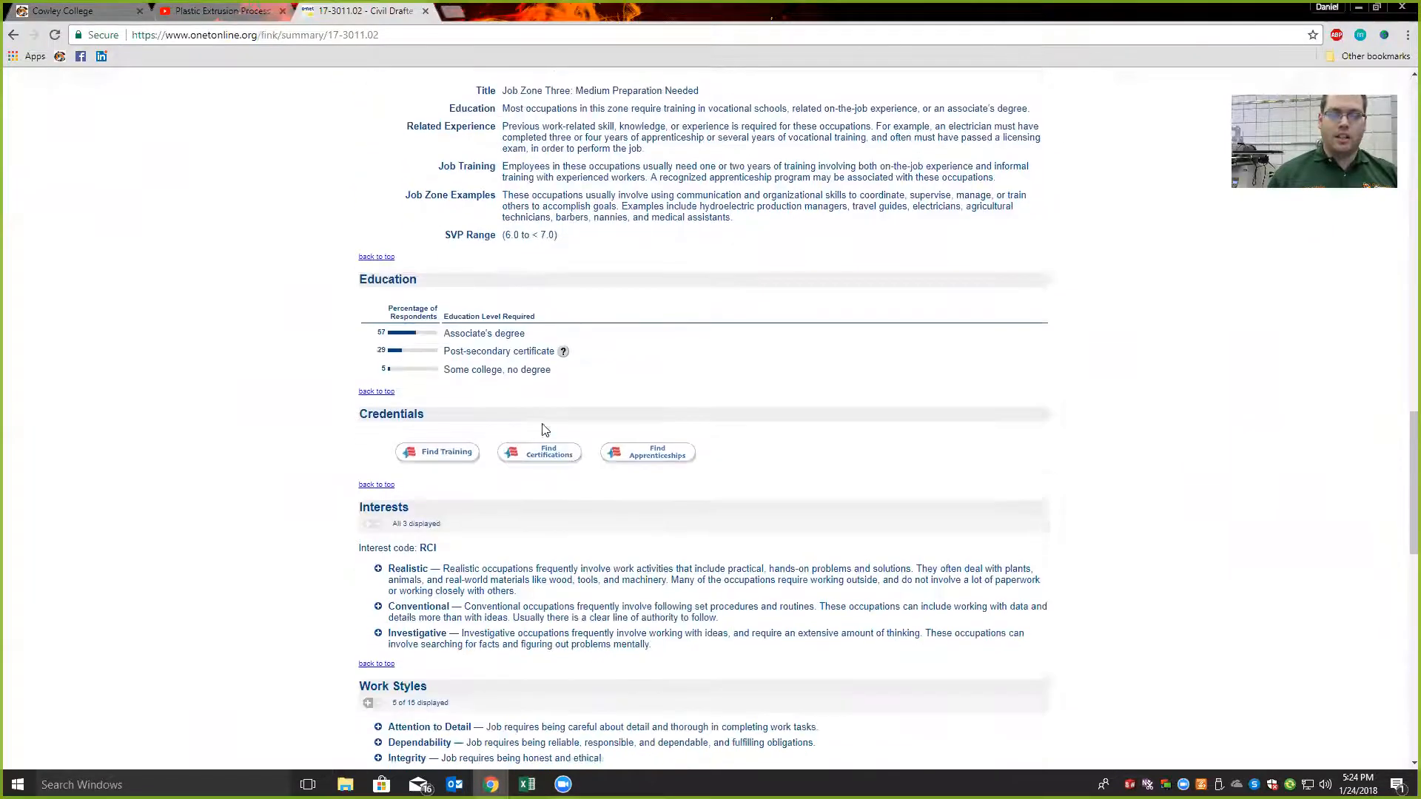
scroll("down", 3)
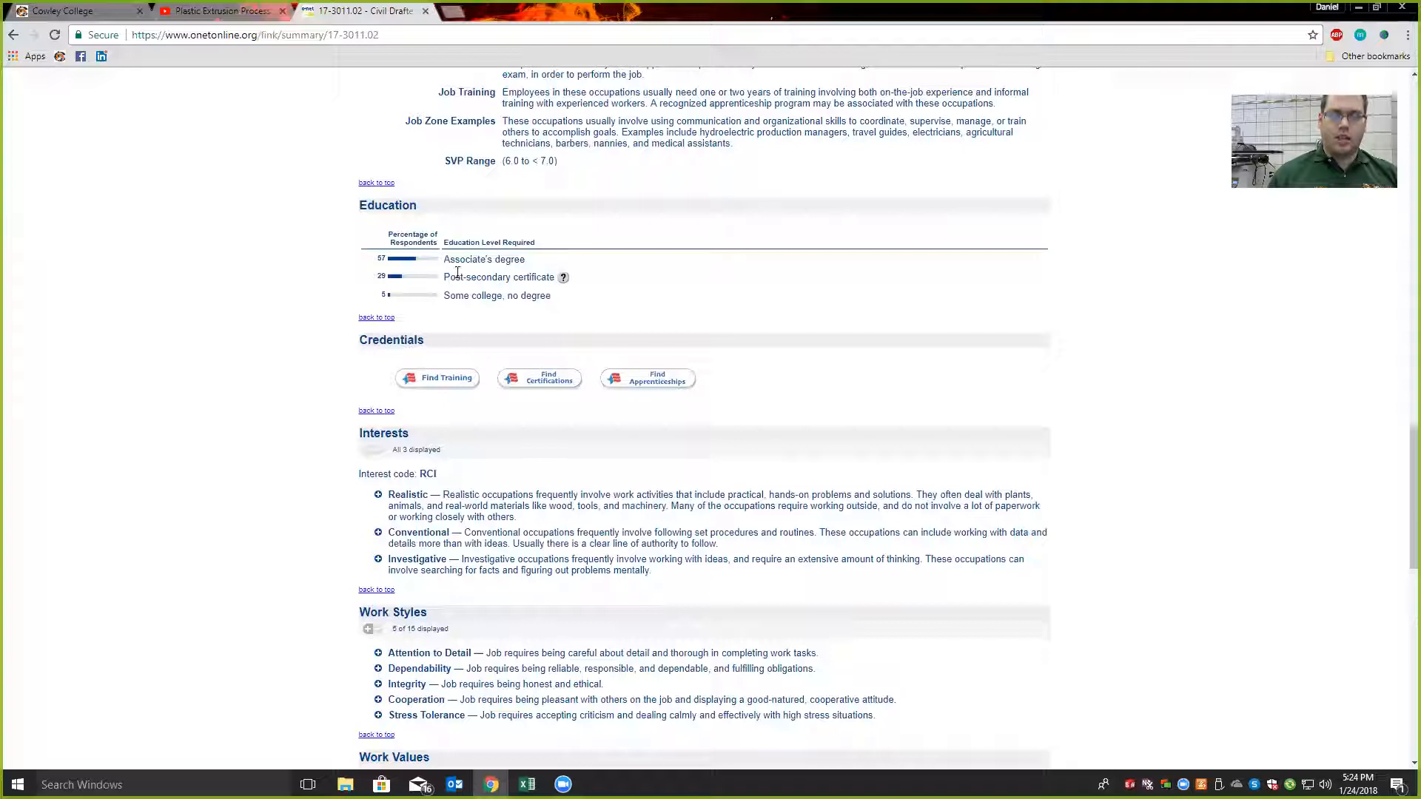
scroll("down", 3)
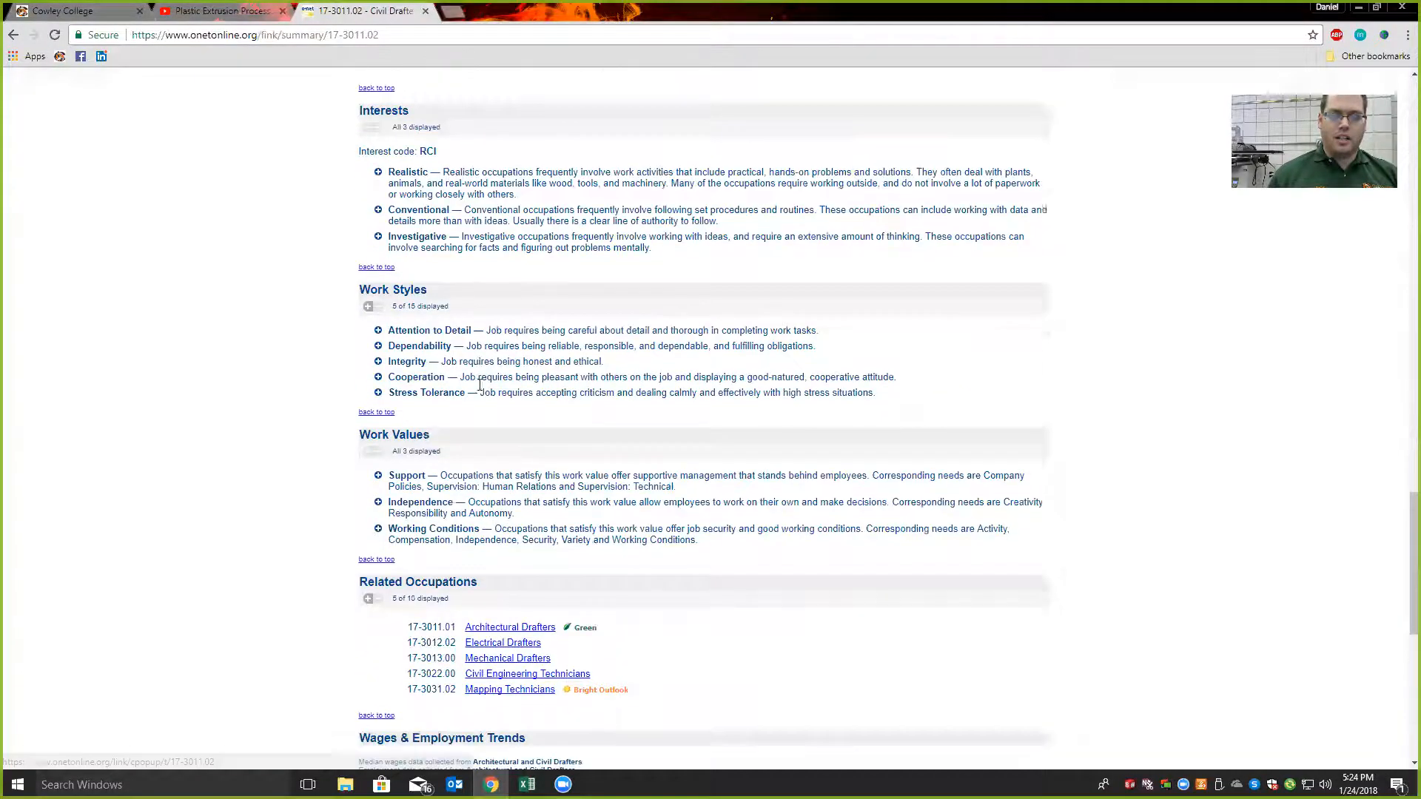
scroll("down", 3)
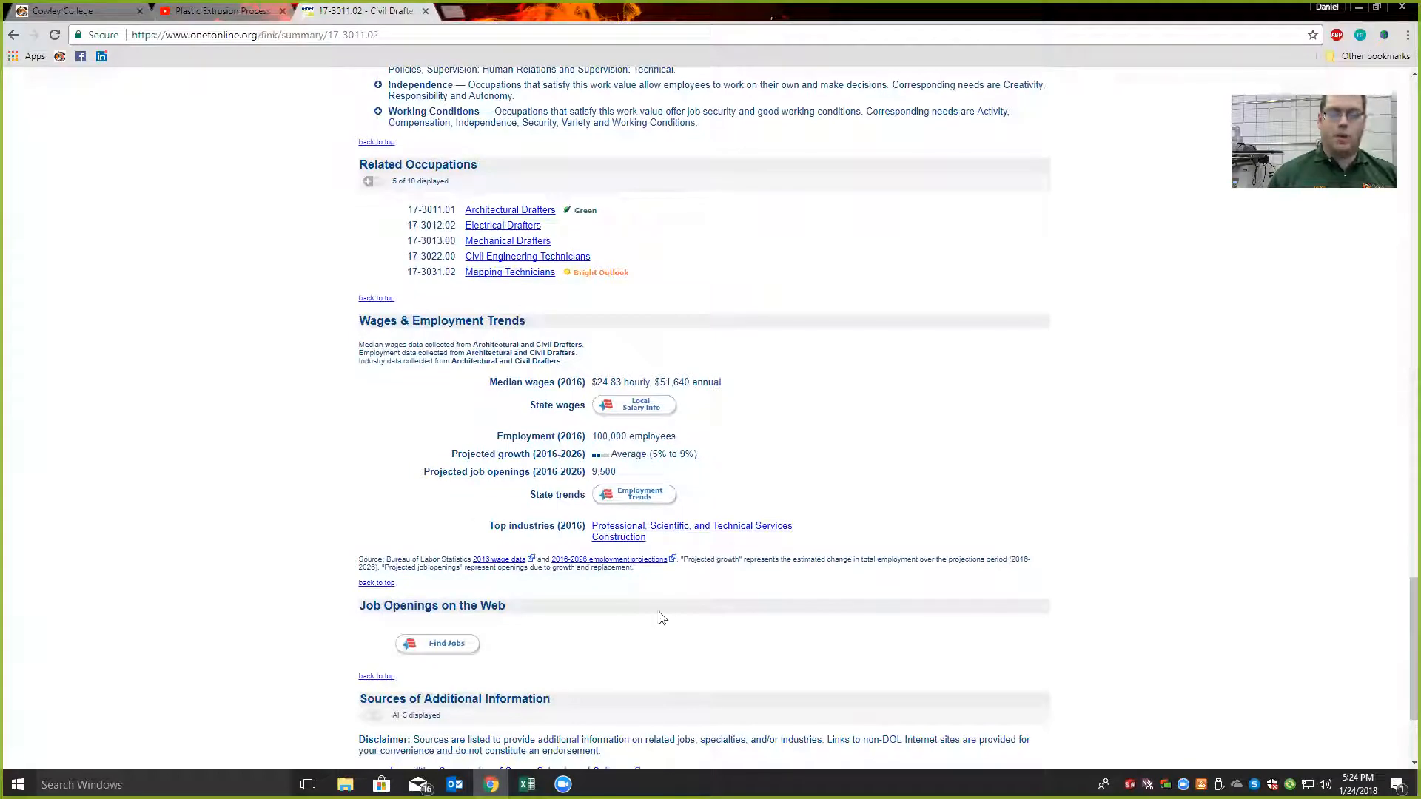
mouse_move(671, 577)
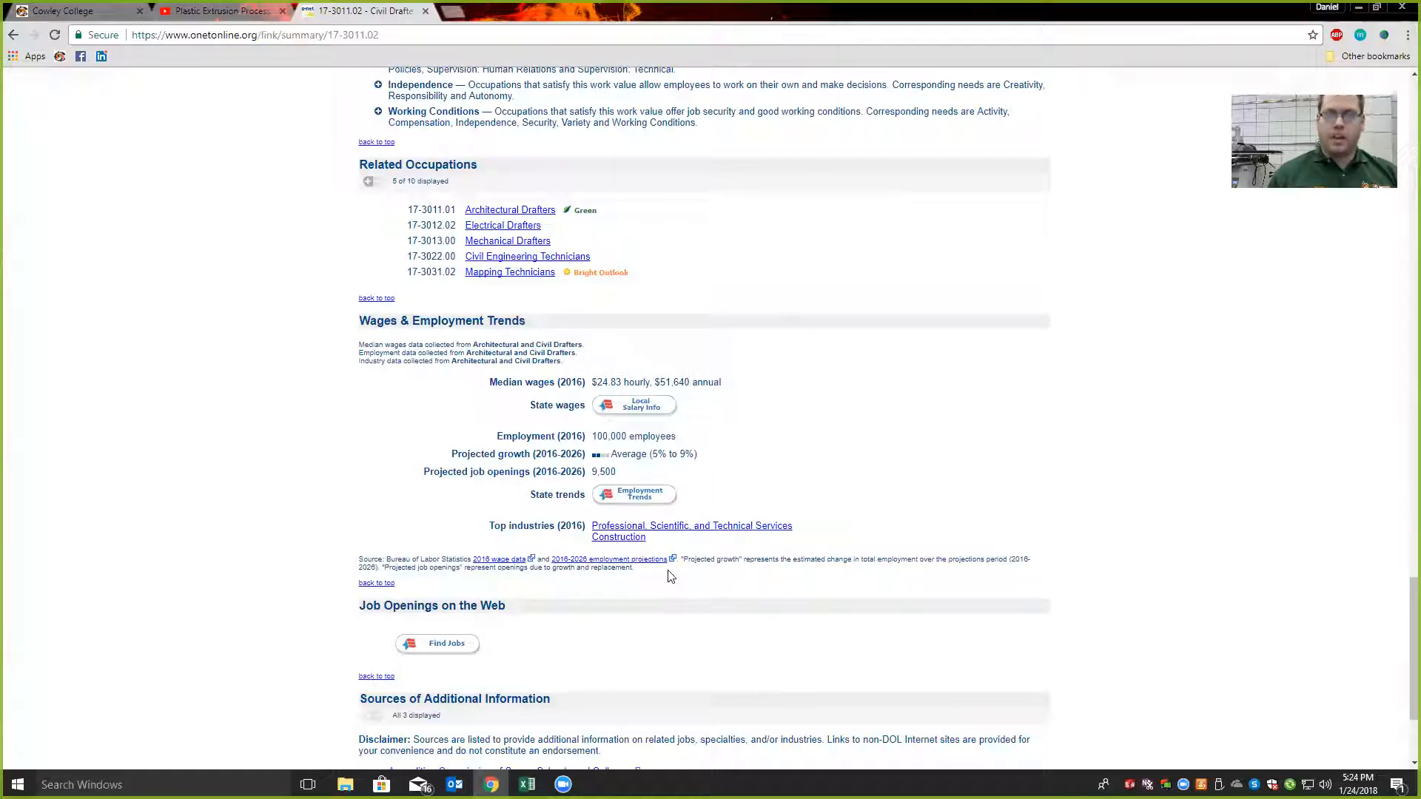
mouse_move(672, 525)
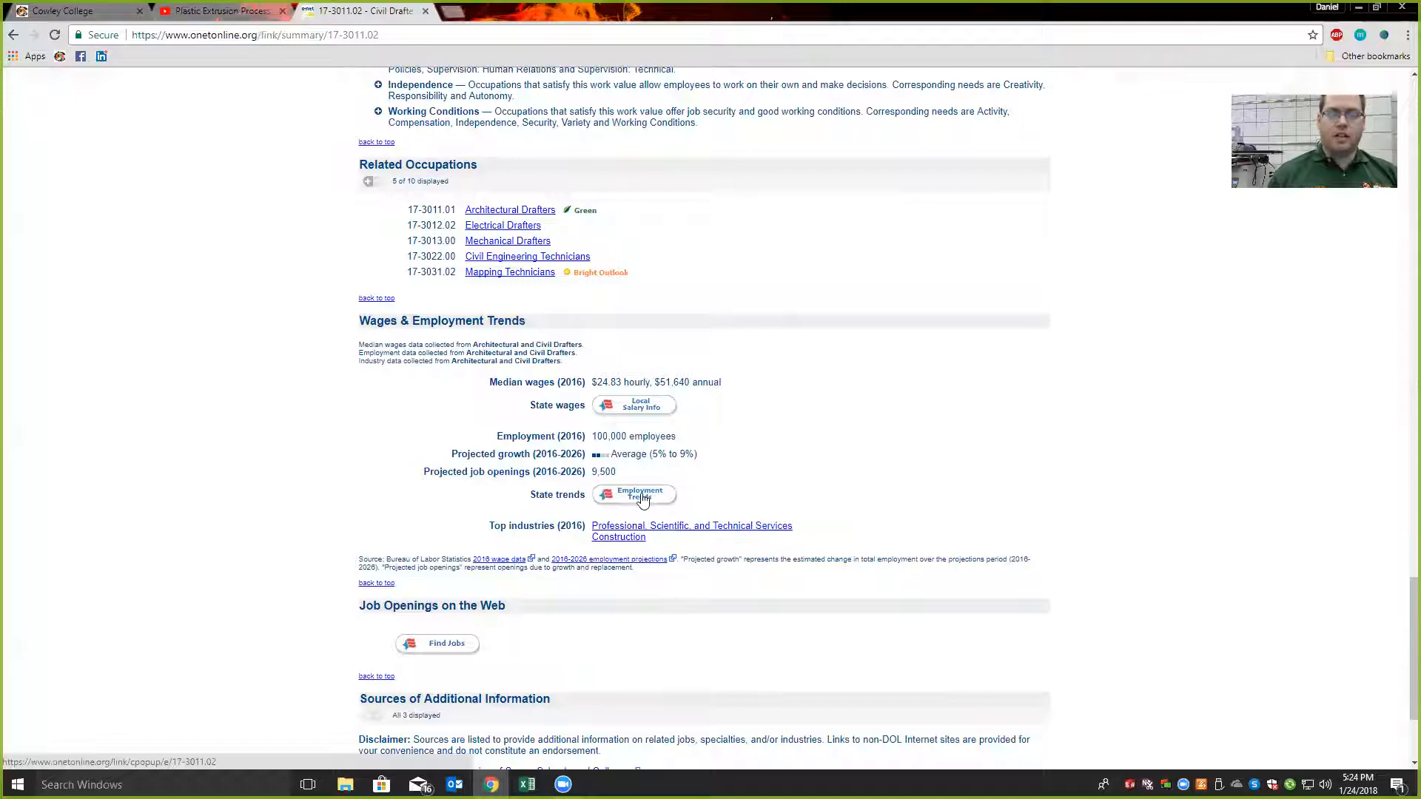
mouse_move(634, 405)
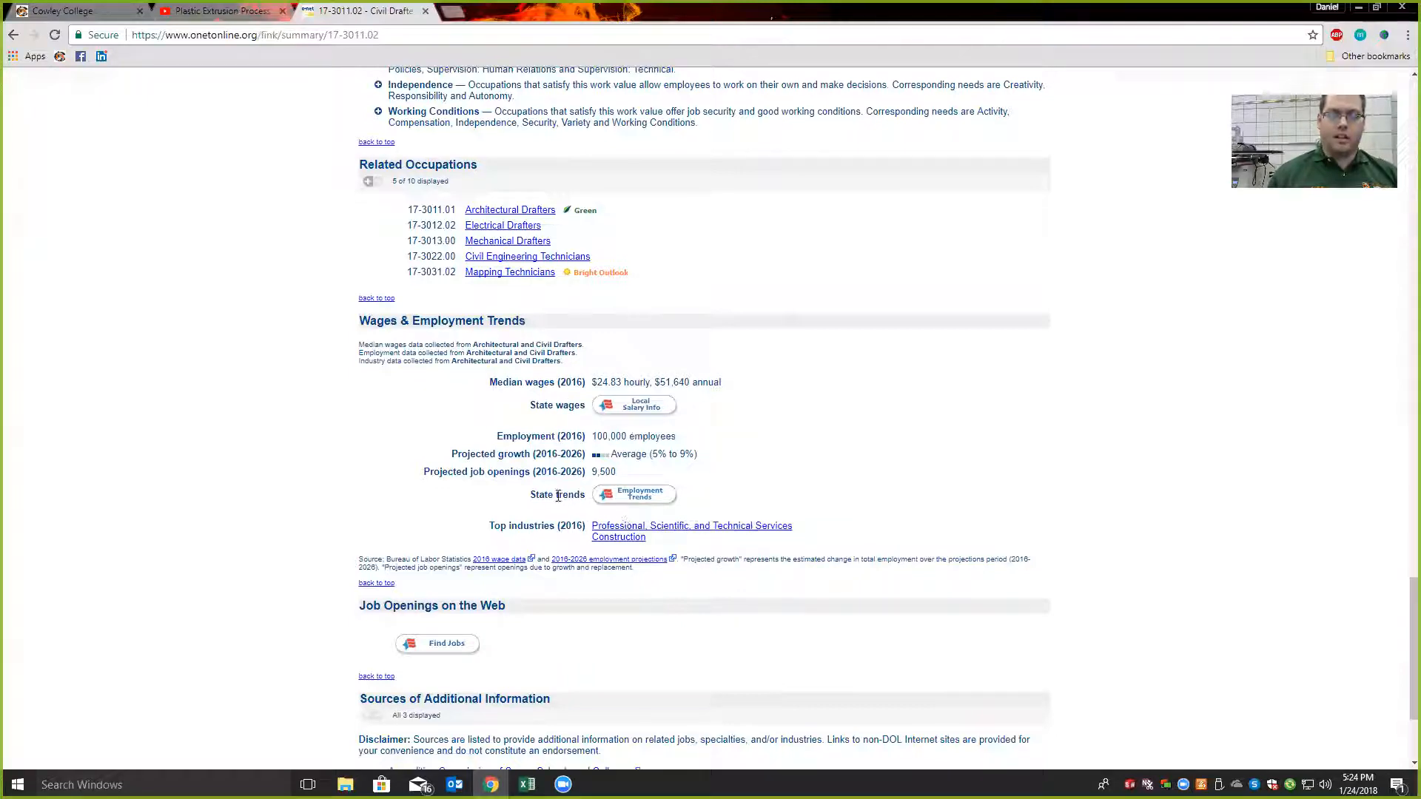
- Show Kansas employment projections for the occupation and highlight the national percent change
left_click(633, 493)
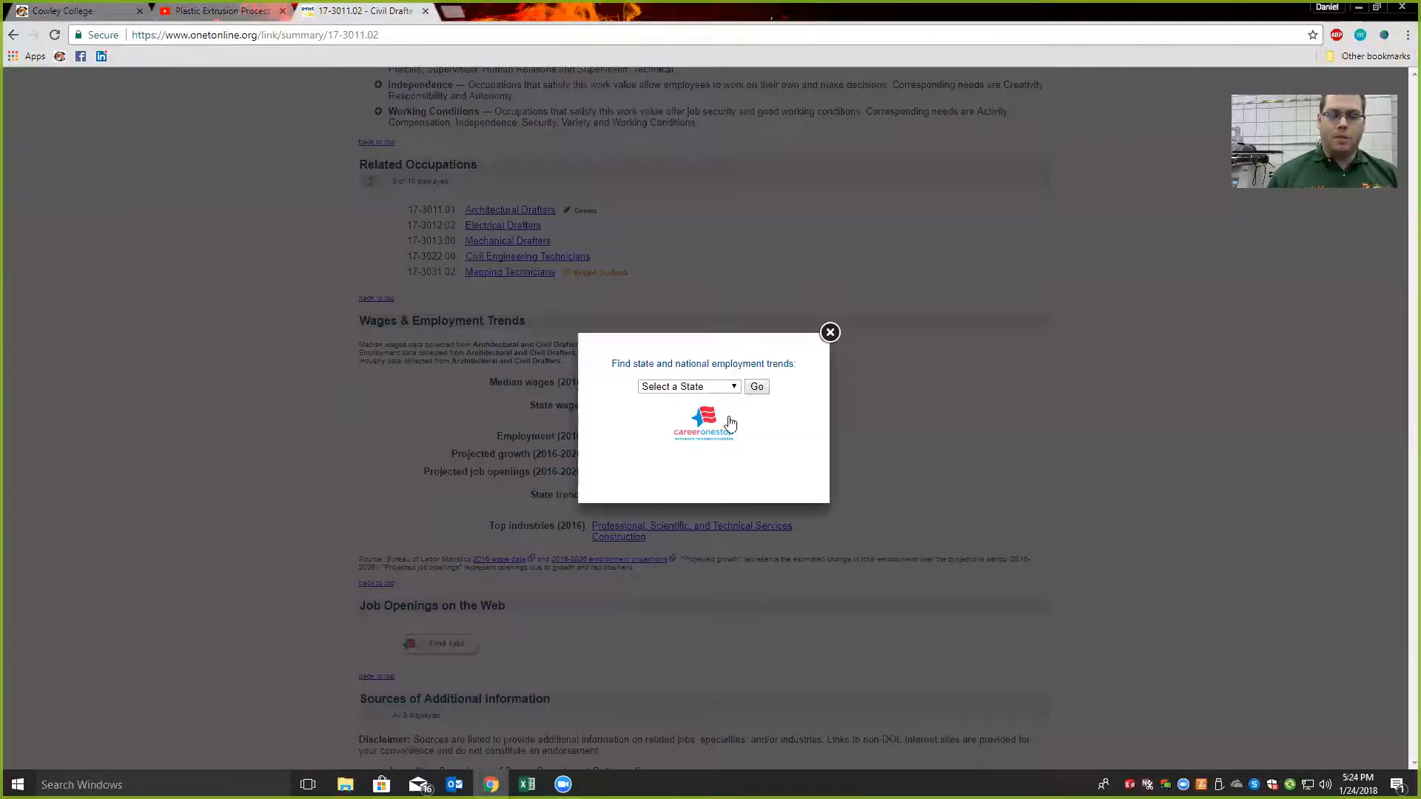
left_click(687, 387)
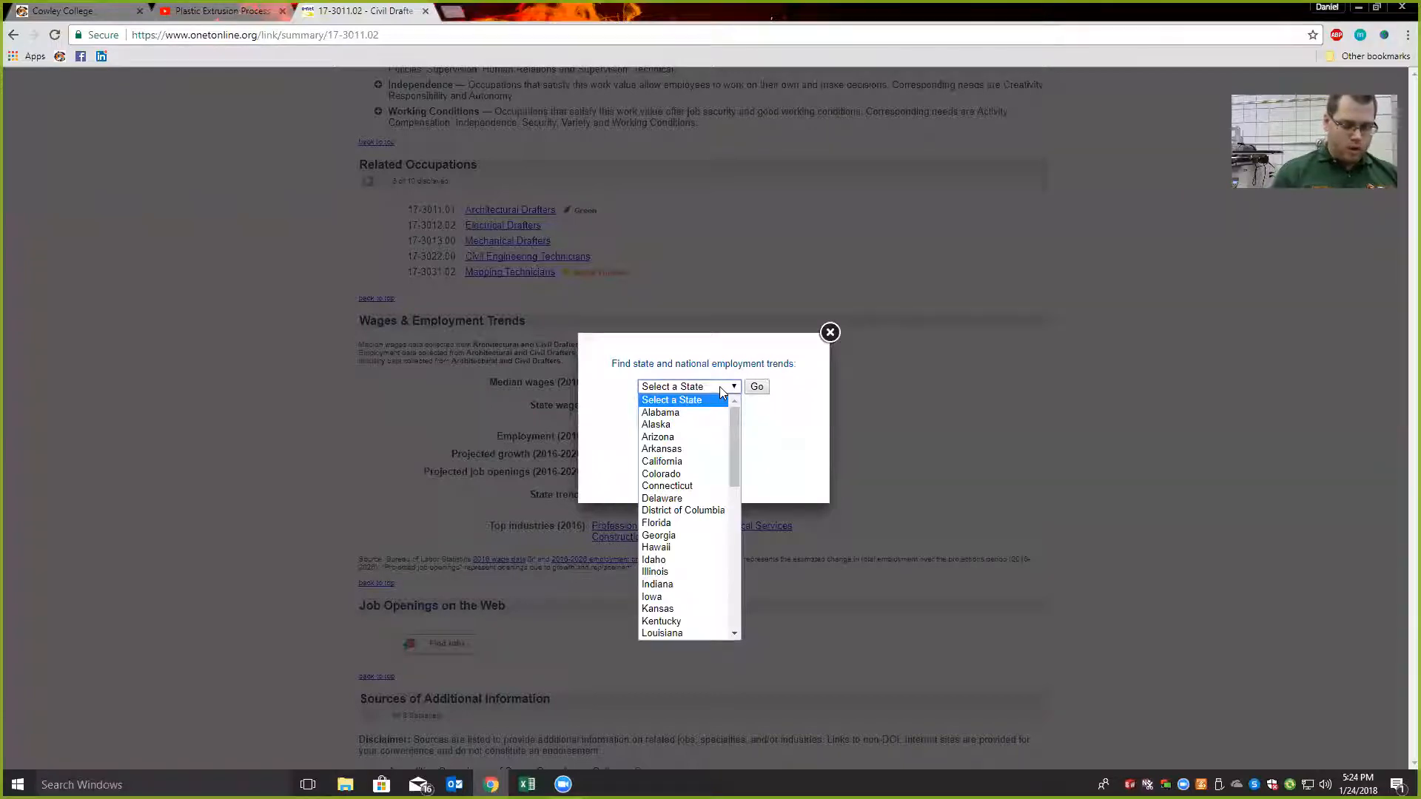
left_click(827, 333)
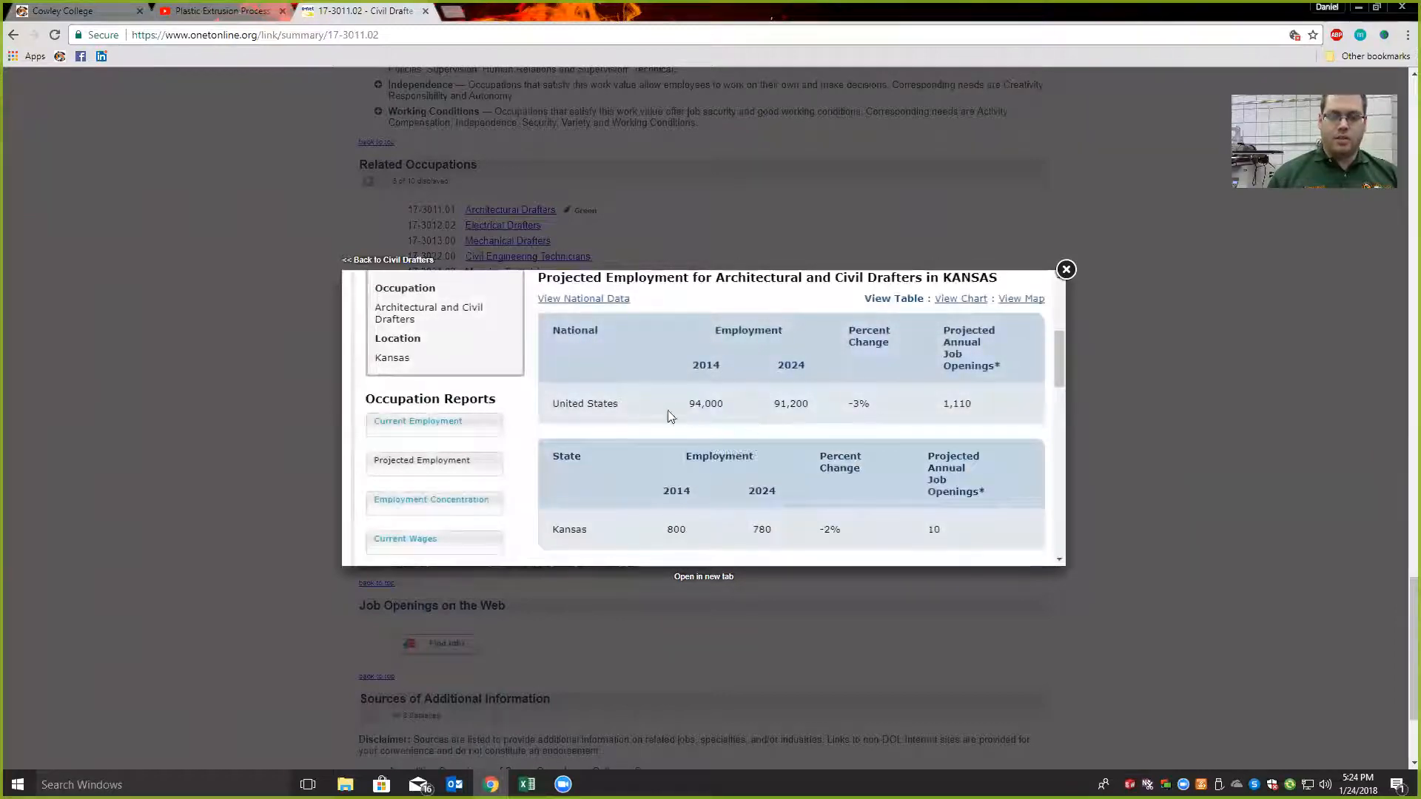
mouse_move(820, 401)
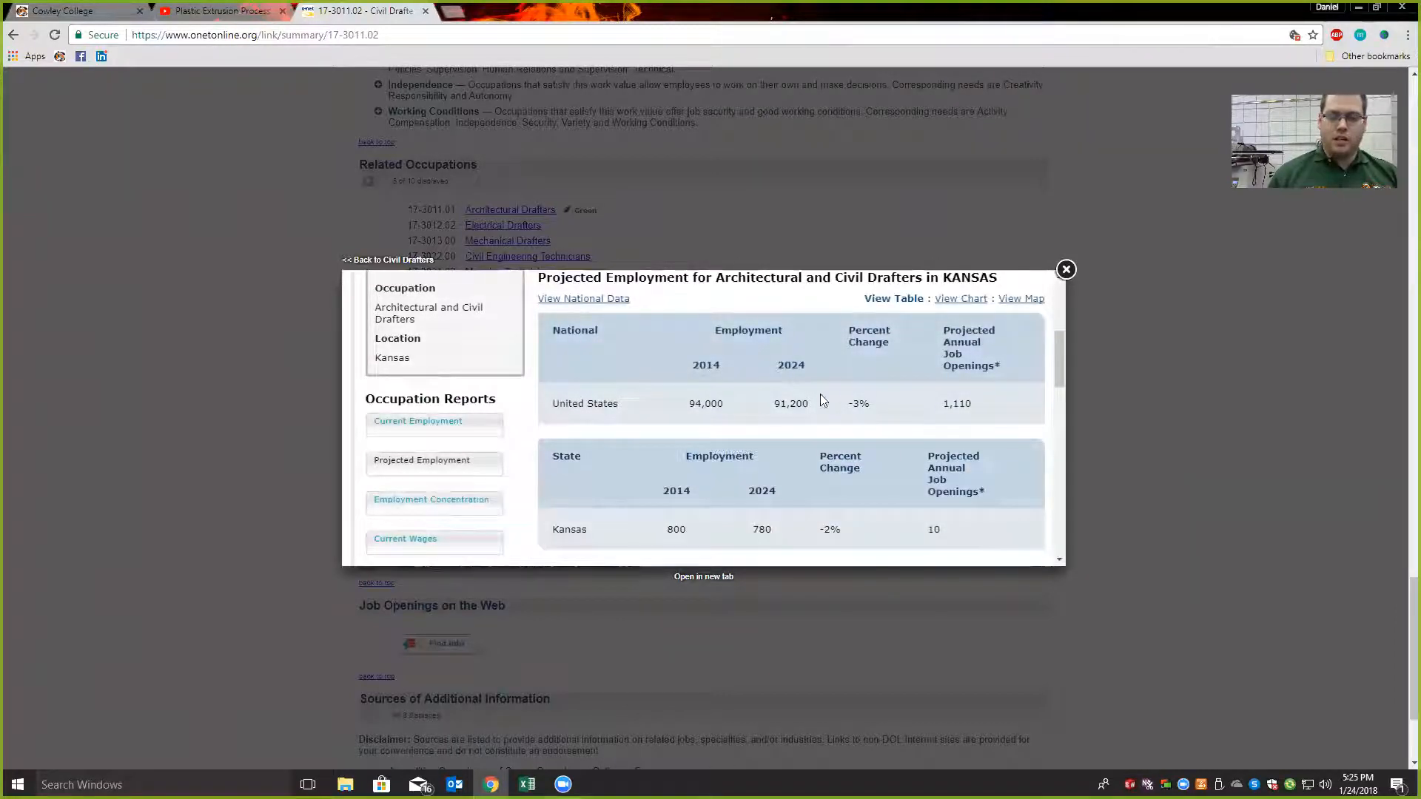
double_click(857, 403)
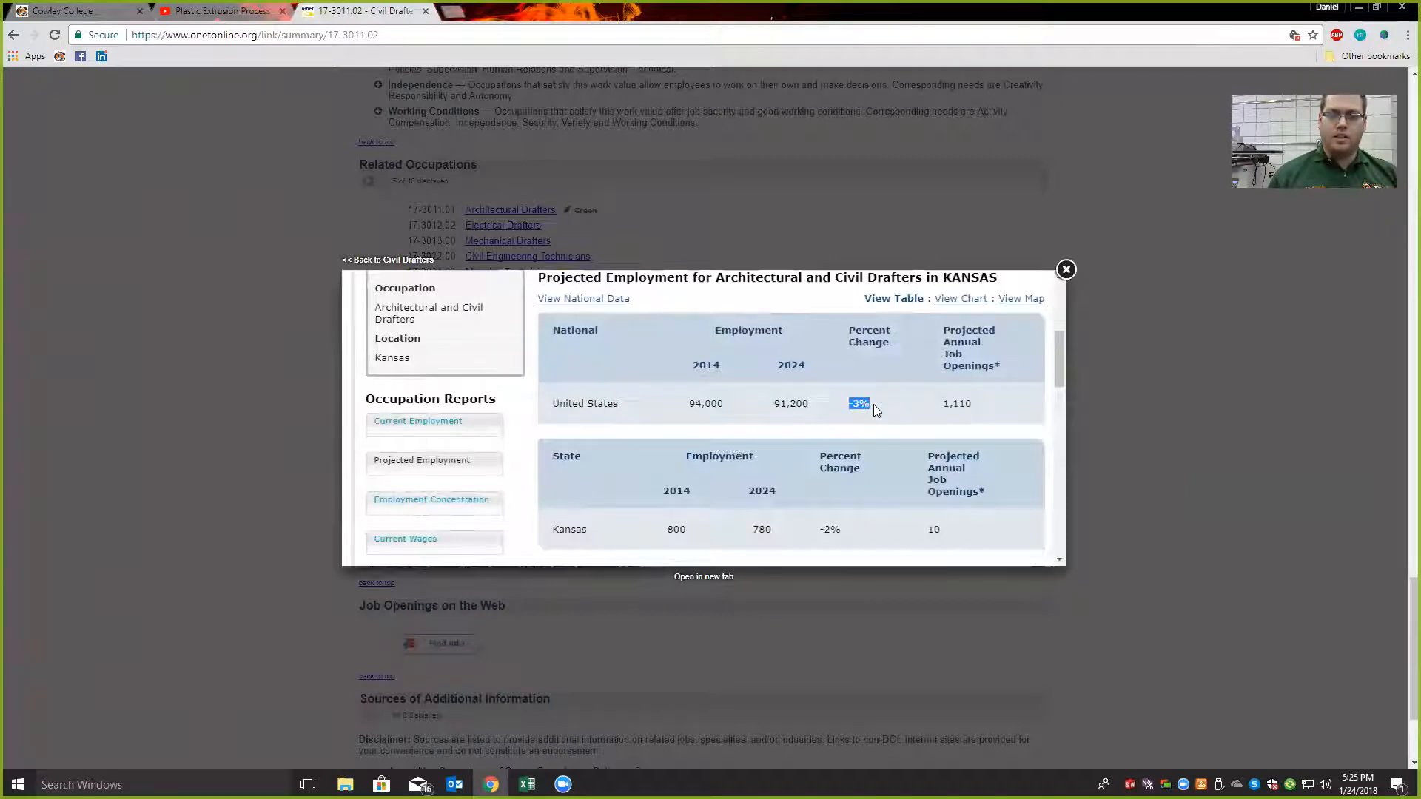
mouse_move(871, 529)
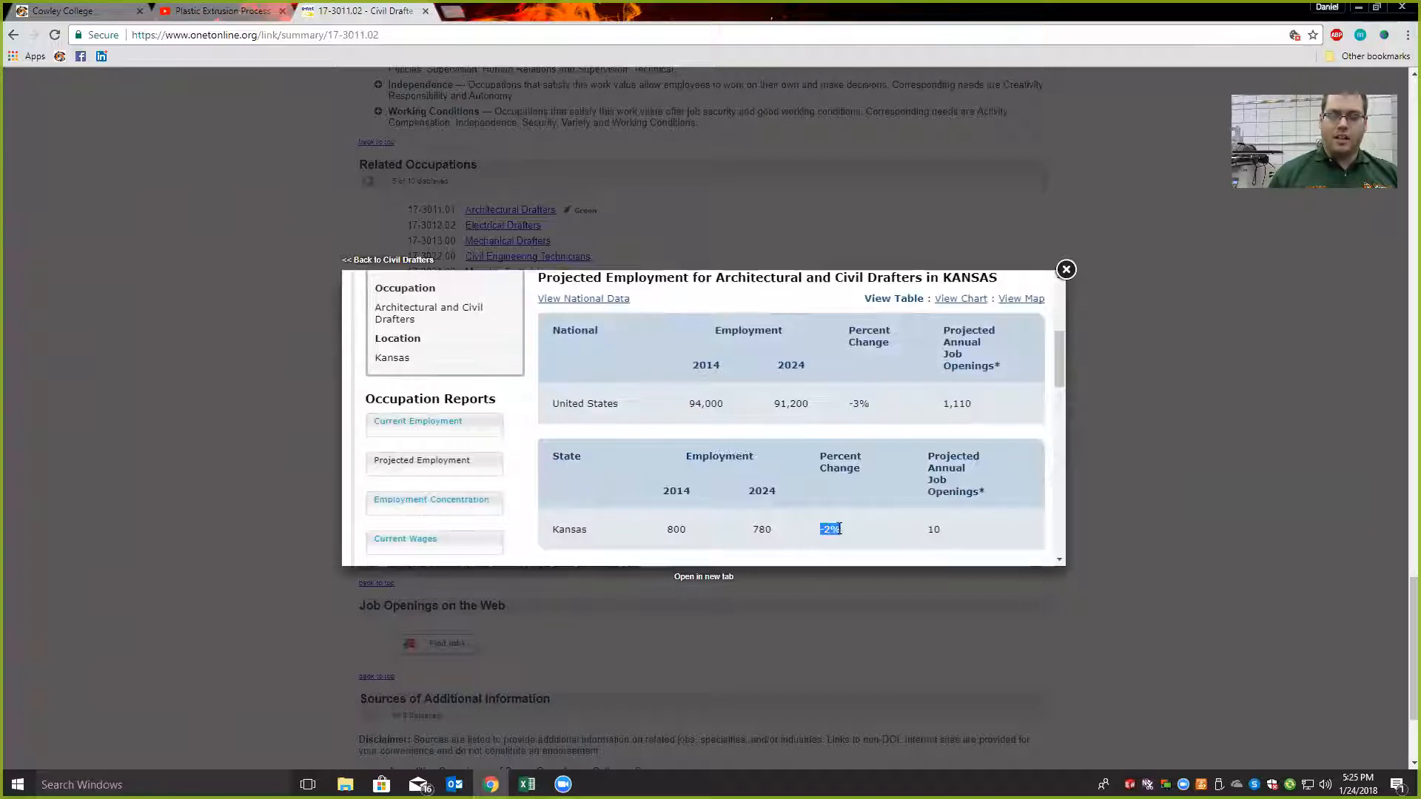
mouse_move(858, 534)
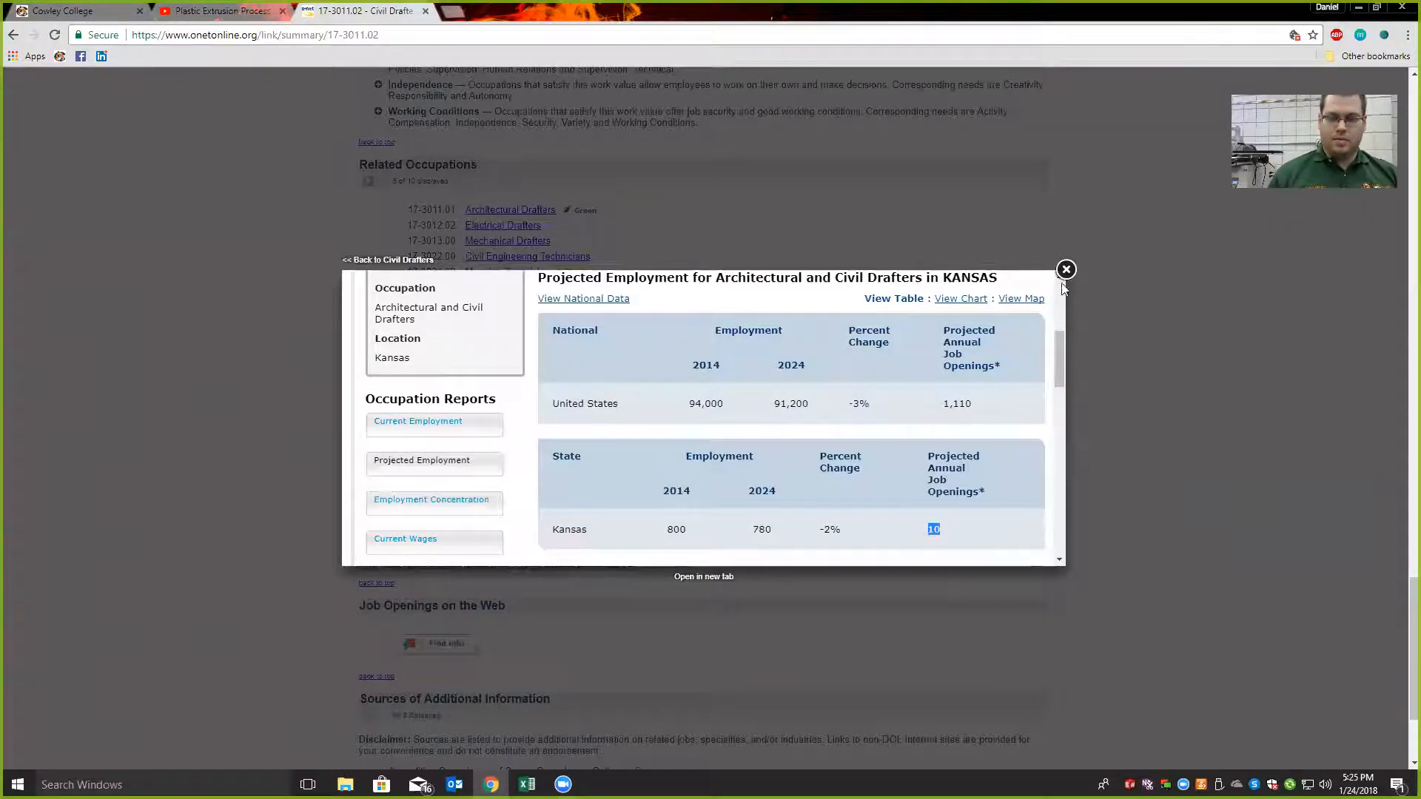
- Close the projections popup and switch to the Cowley College tab
left_click(1066, 269)
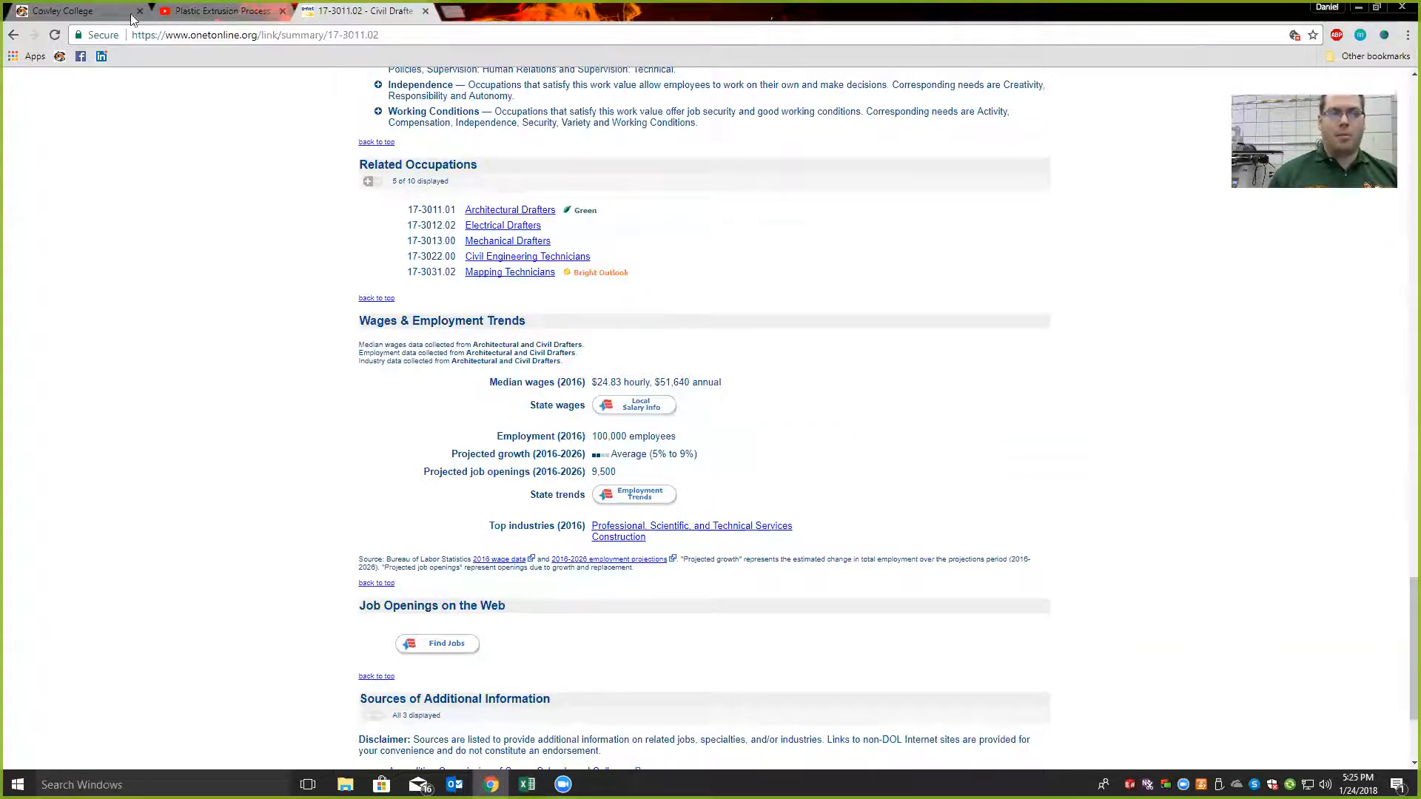
left_click(63, 11)
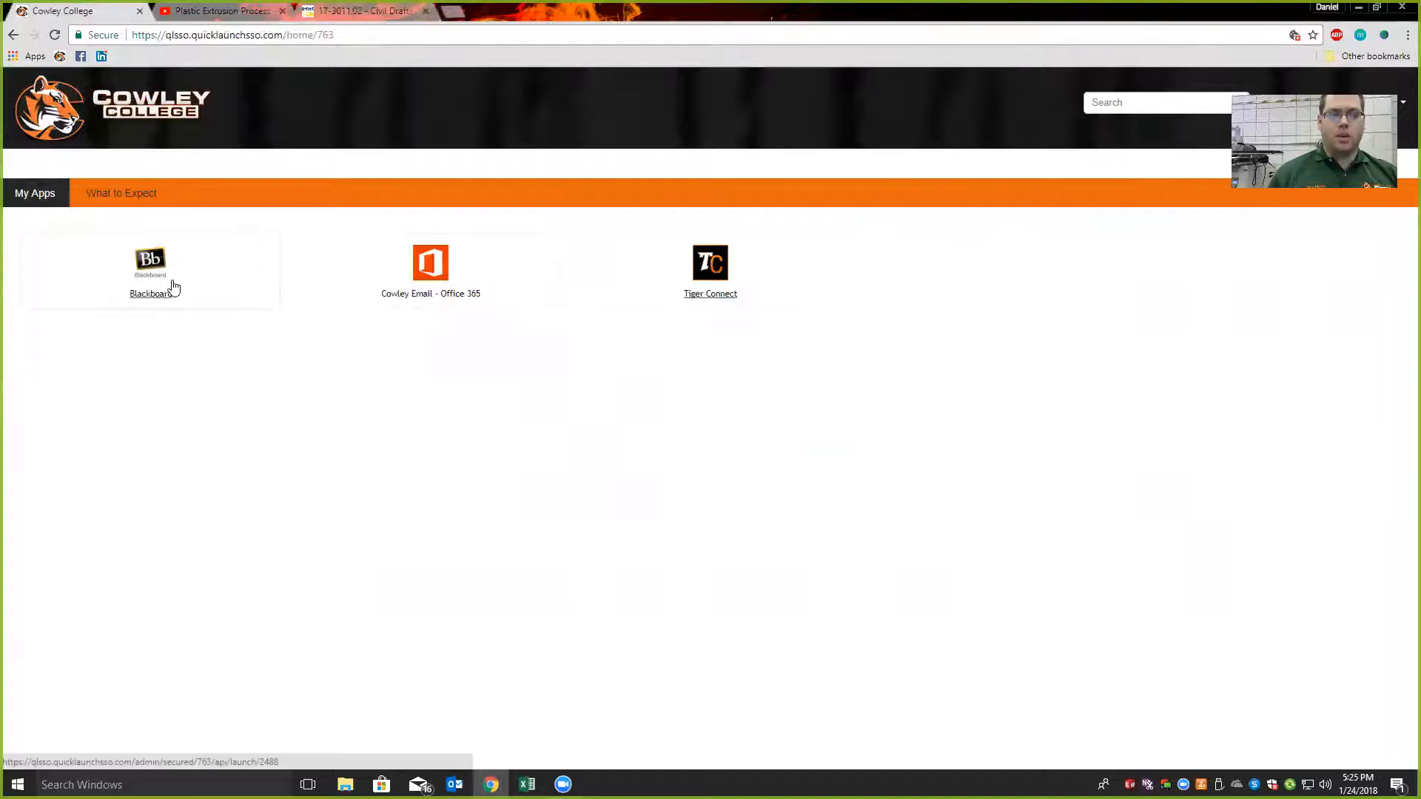